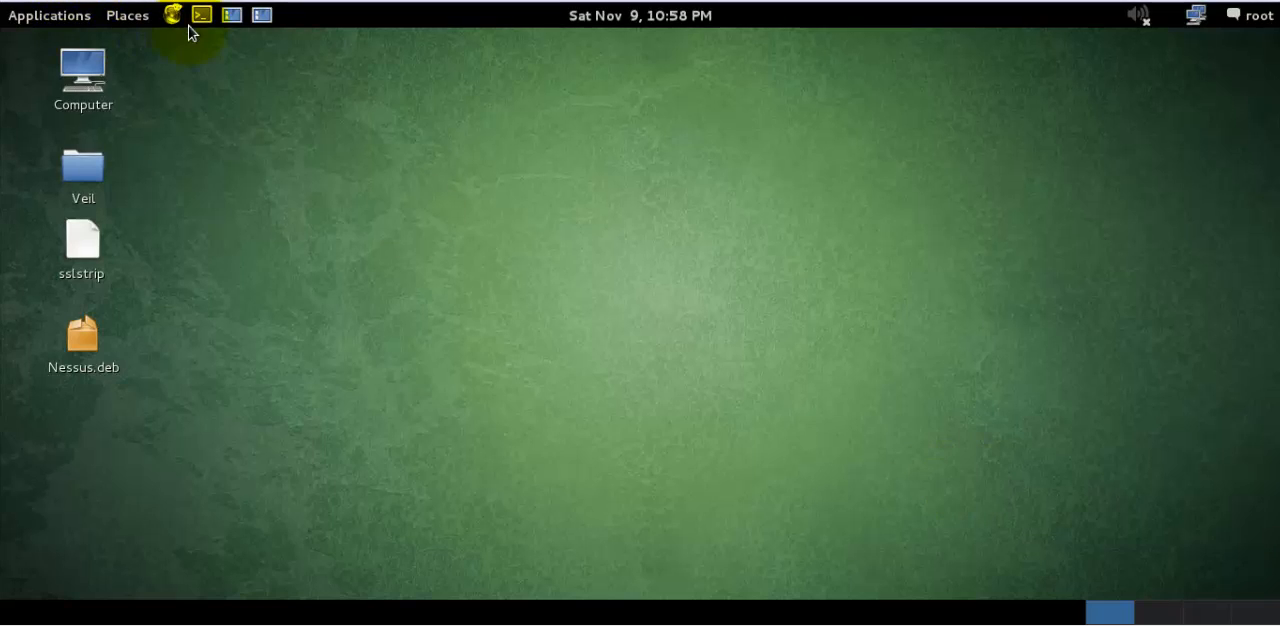
Open a new GNOME Terminal window from the top panel launcher
click(201, 14)
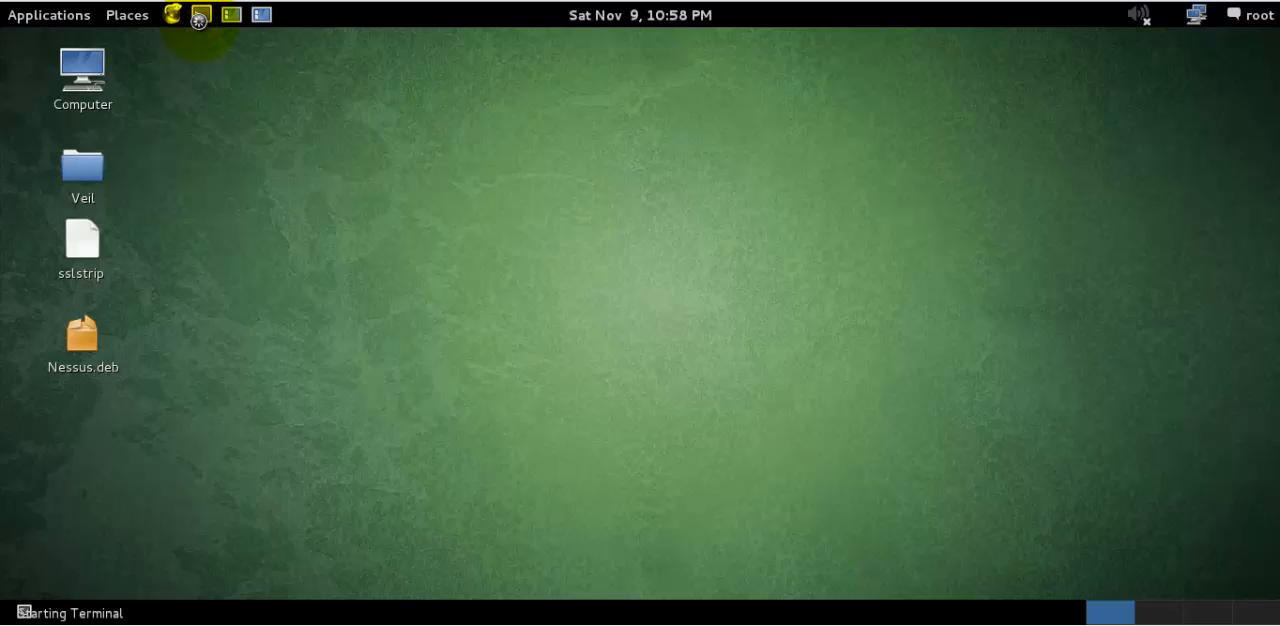
click(200, 14)
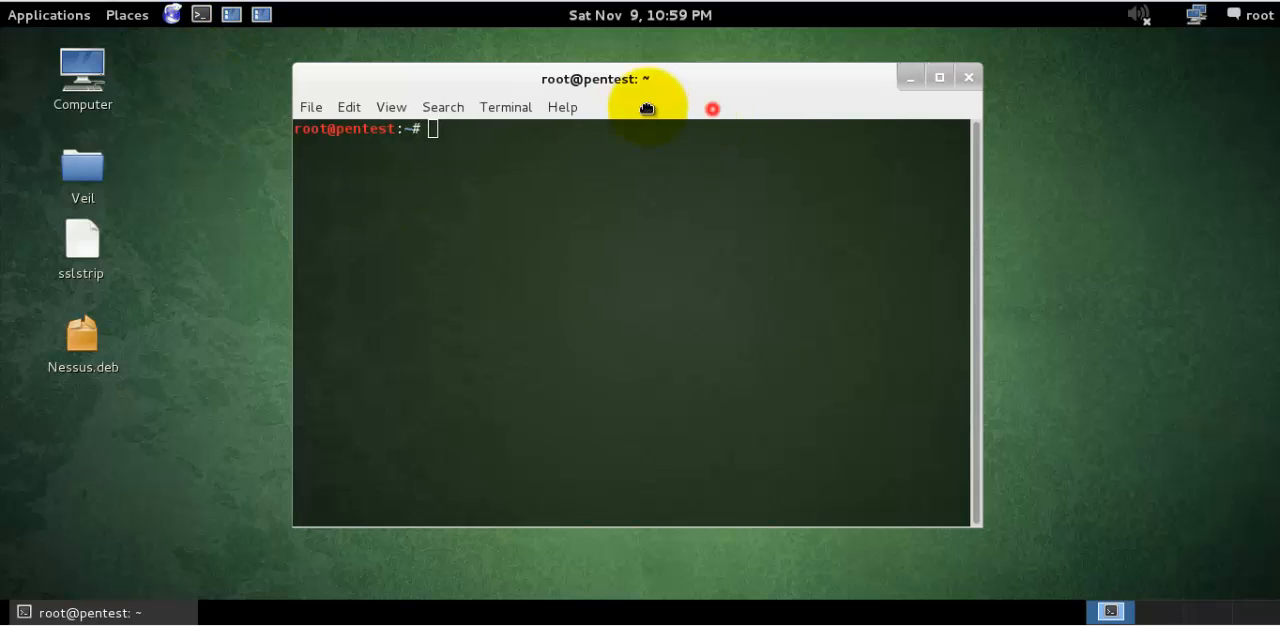
Maximize the terminal and list network interfaces with ifconfig, showing eth0, eth1 and wlan1
click(938, 76)
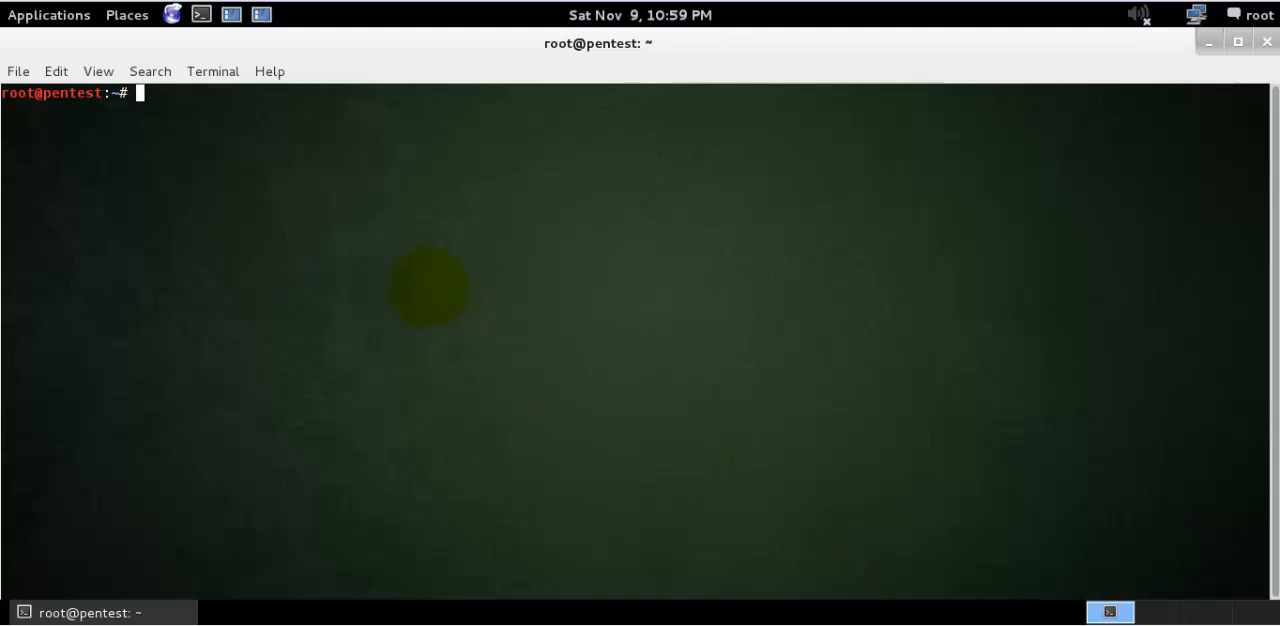
text(ifconfig)
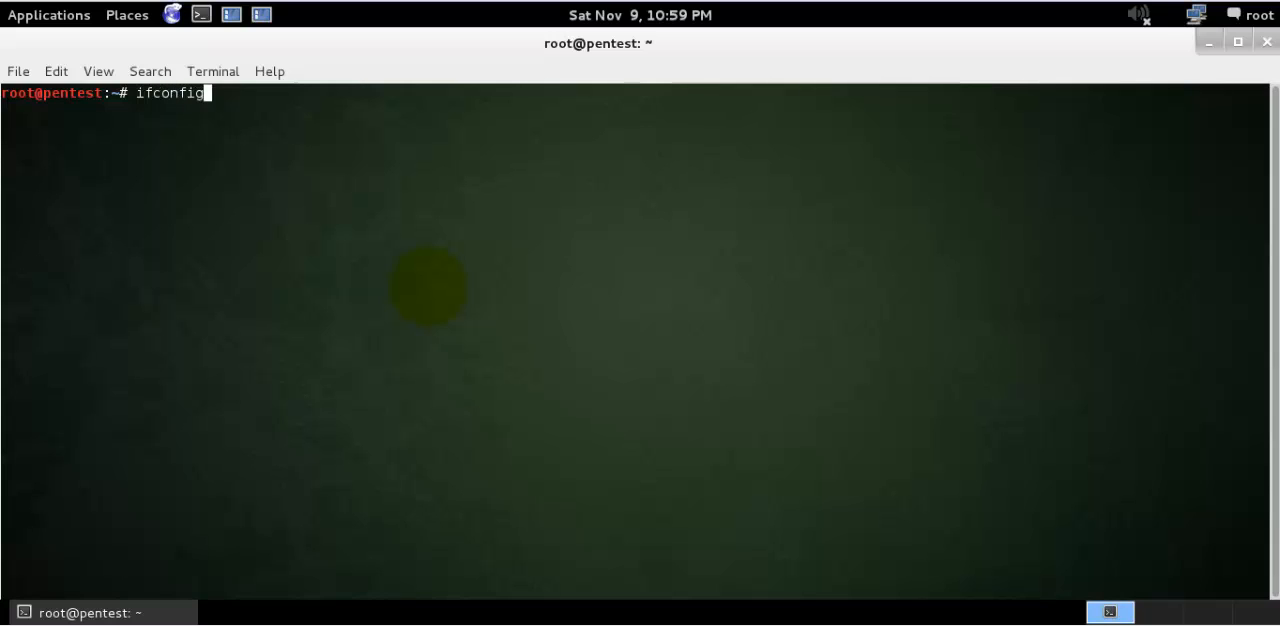
key(Return)
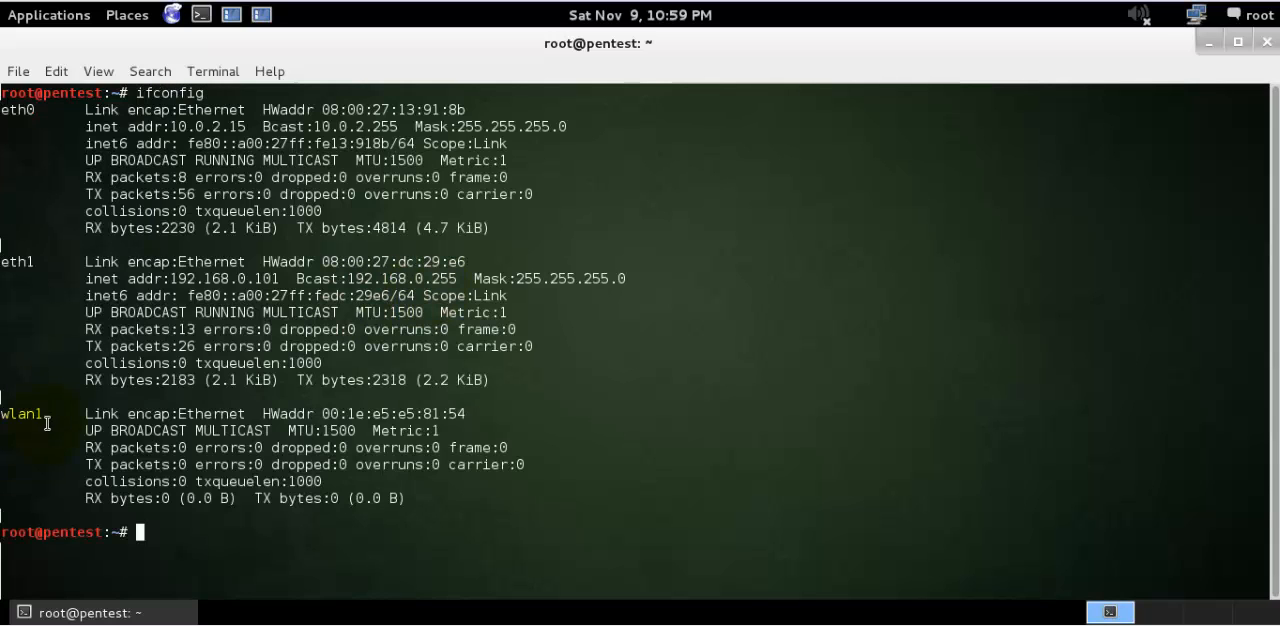
mouse_move(185, 555)
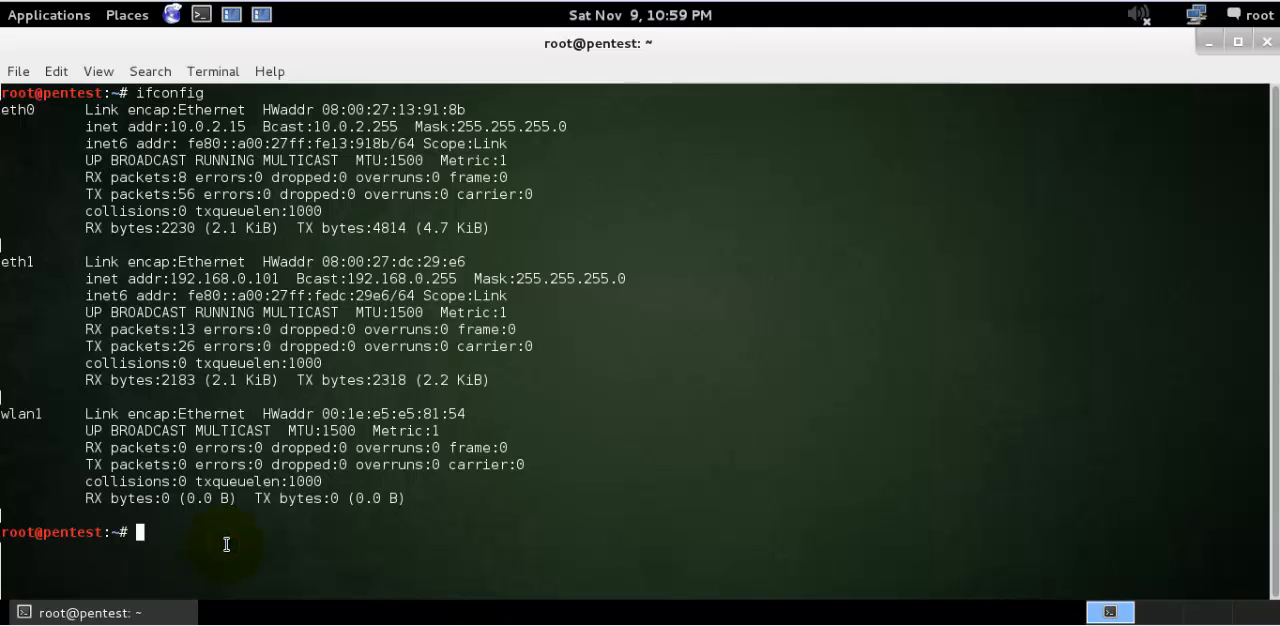
Run 'airmon-ng start wlan1' to enable monitor mode on mon0
text(a)
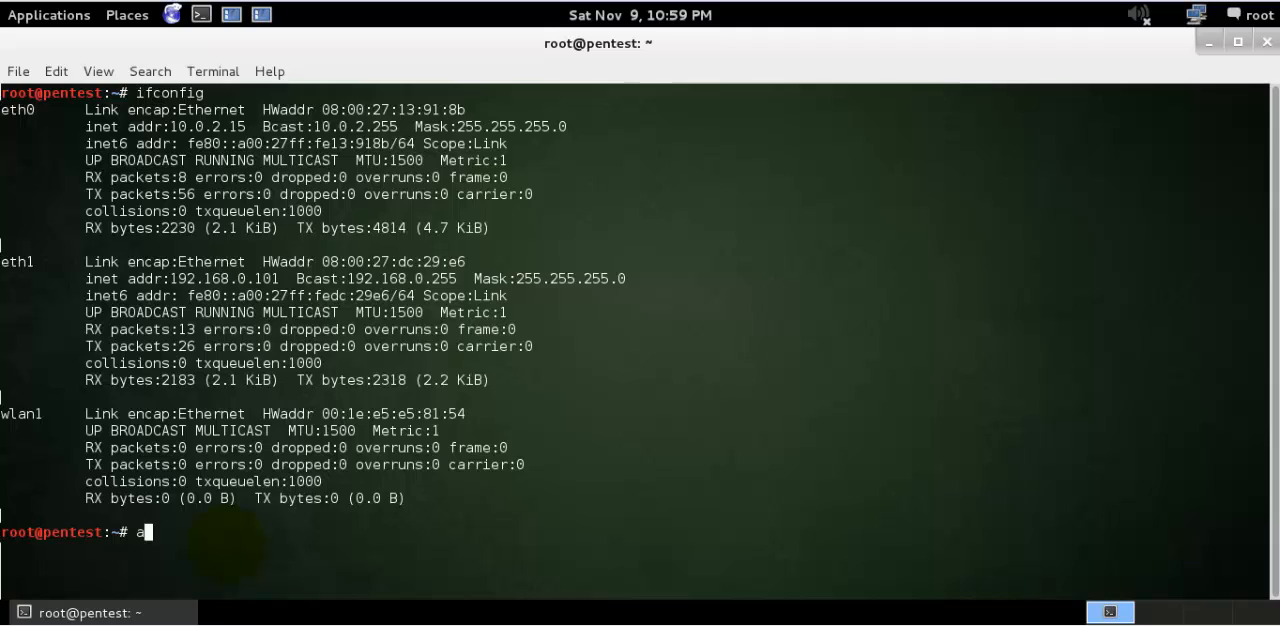
text(irmon-)
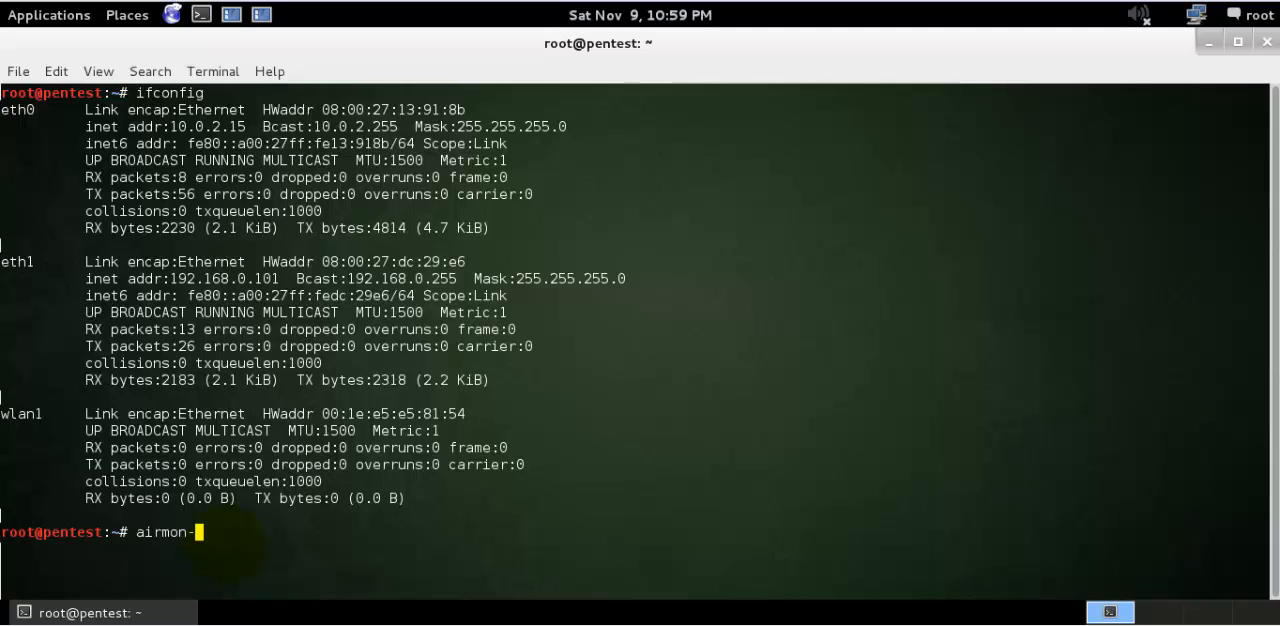
text(ng wlan)
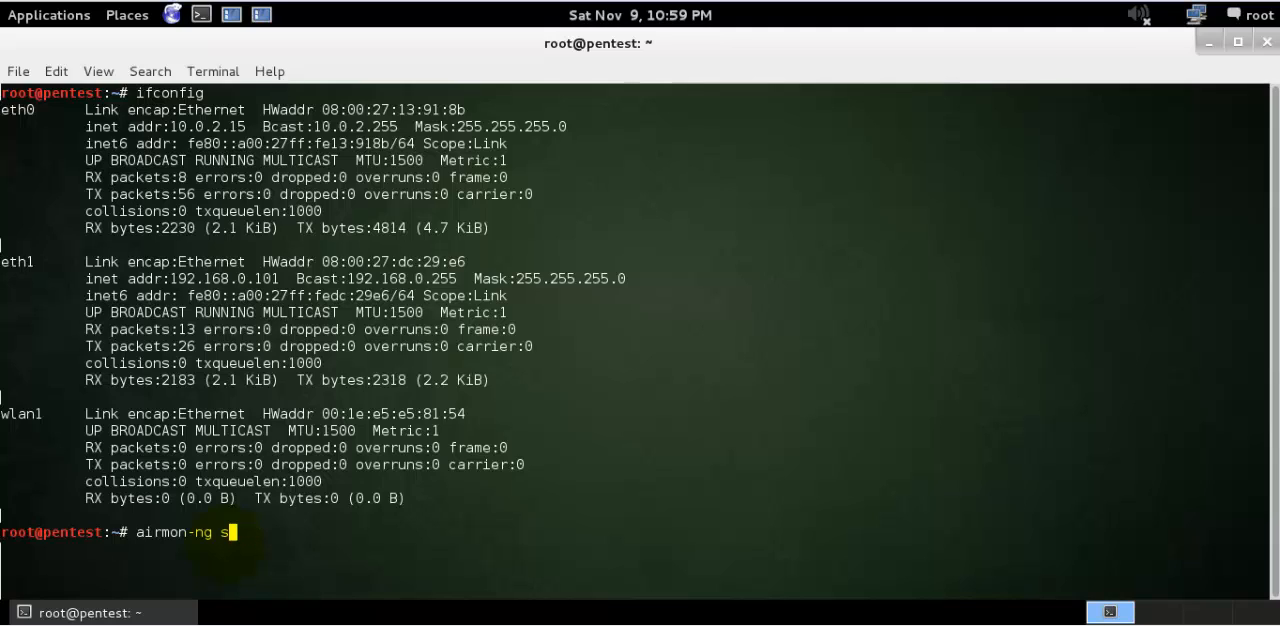
text(tart wl)
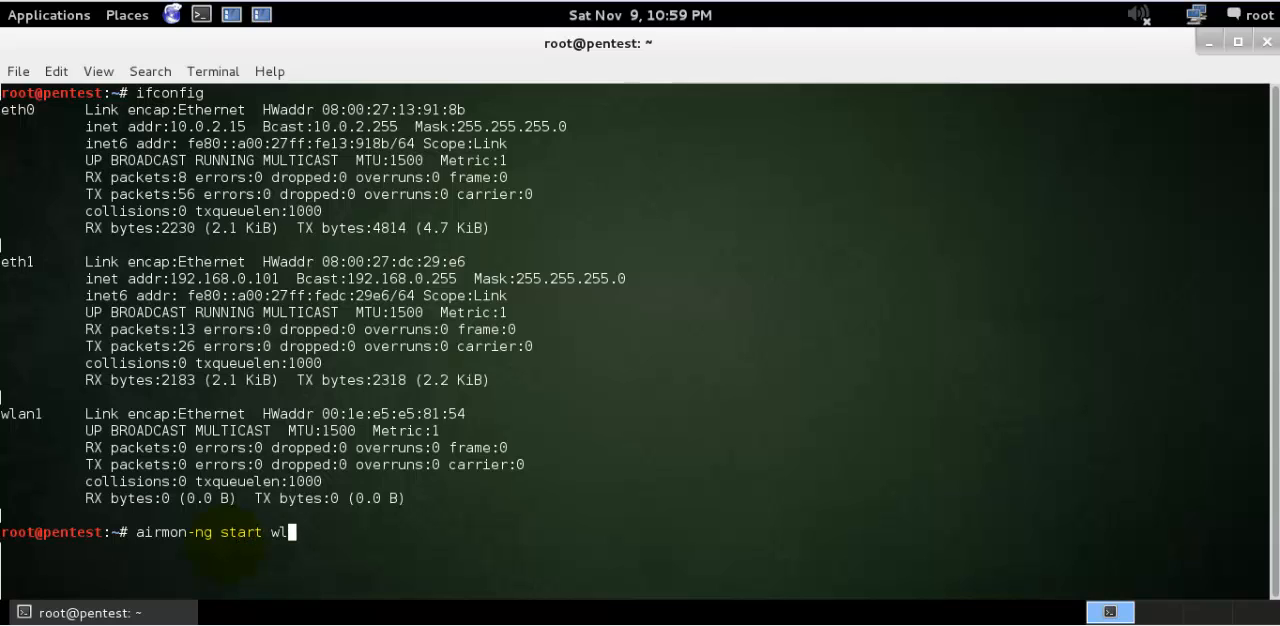
text(an1)
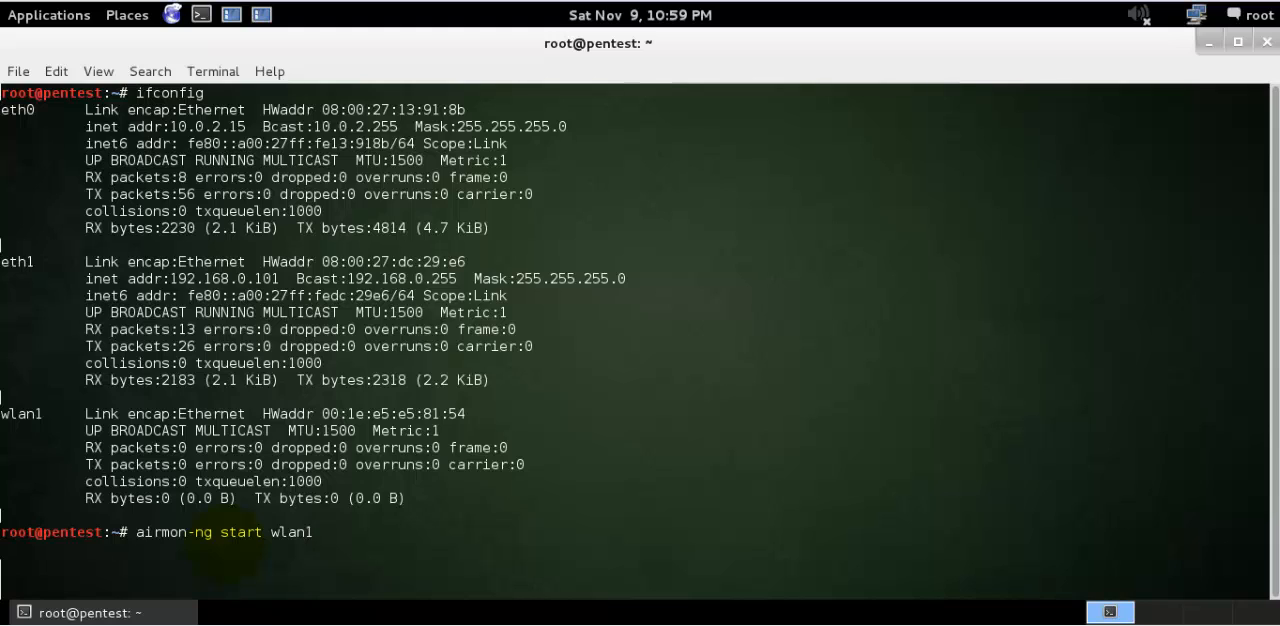
key(Return)
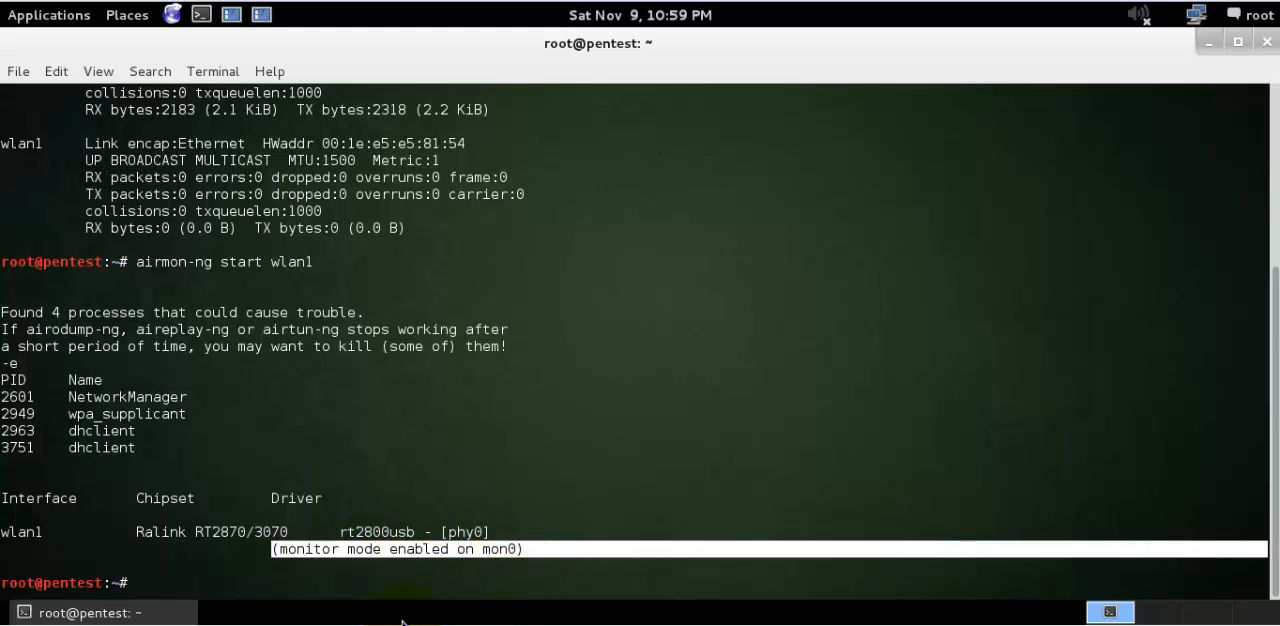
Run ifconfig again to confirm the mon0 monitor interface exists
text(ifconfig)
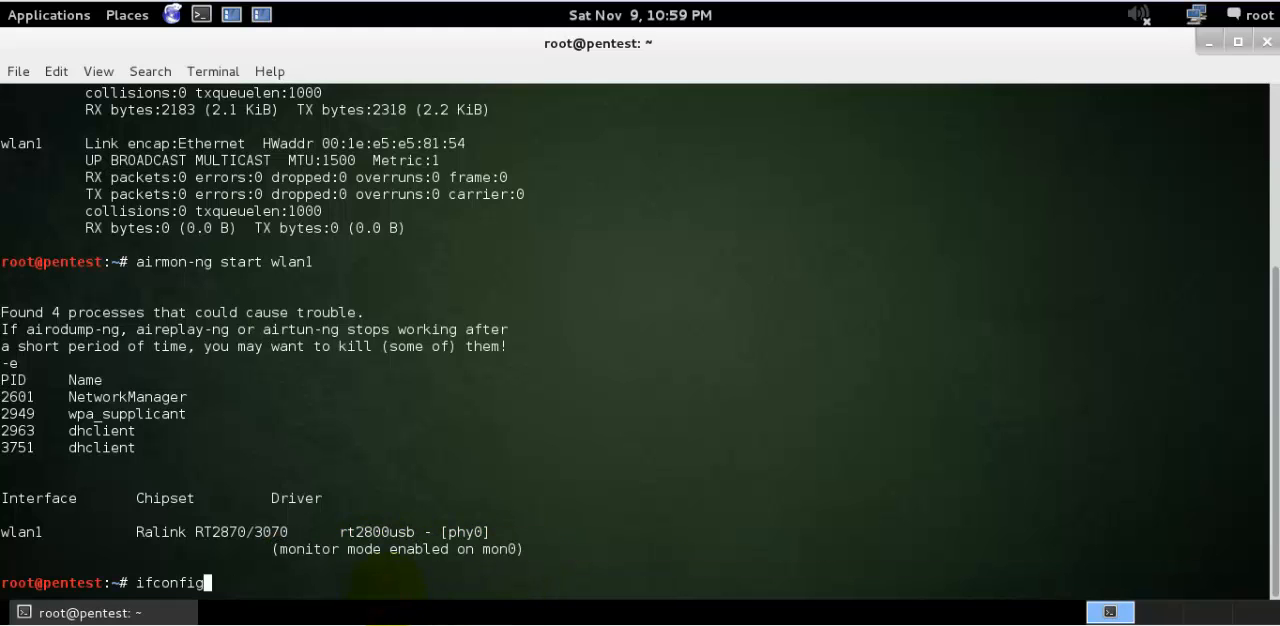
key(Return)
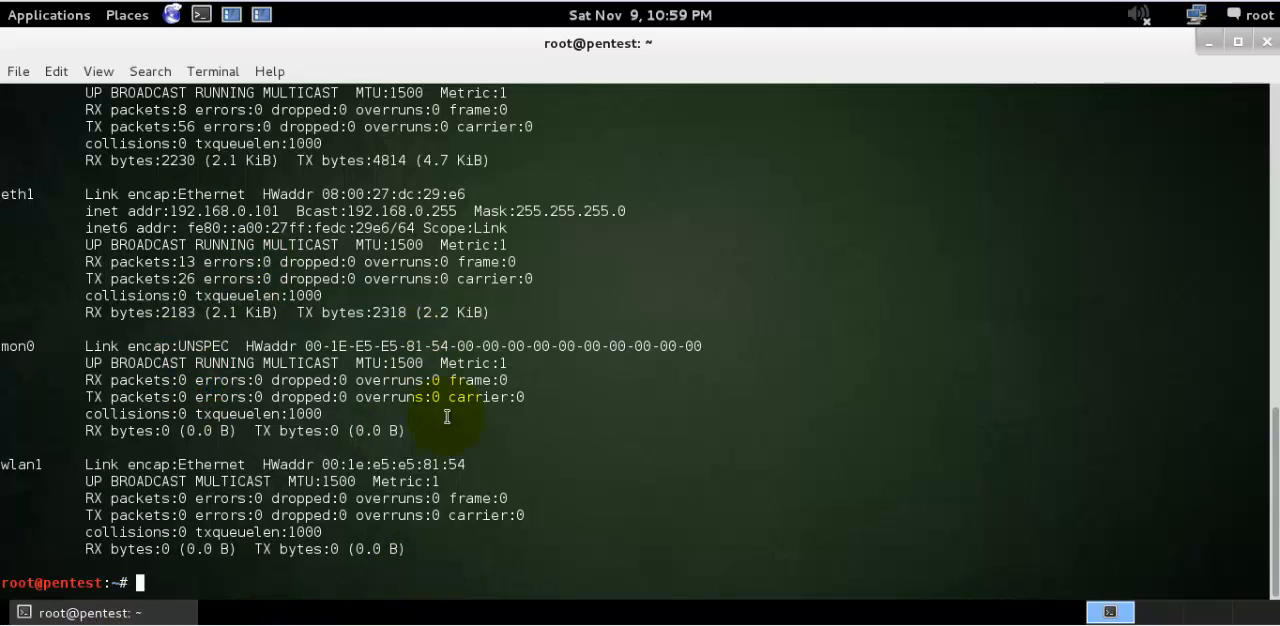
mouse_move(281, 581)
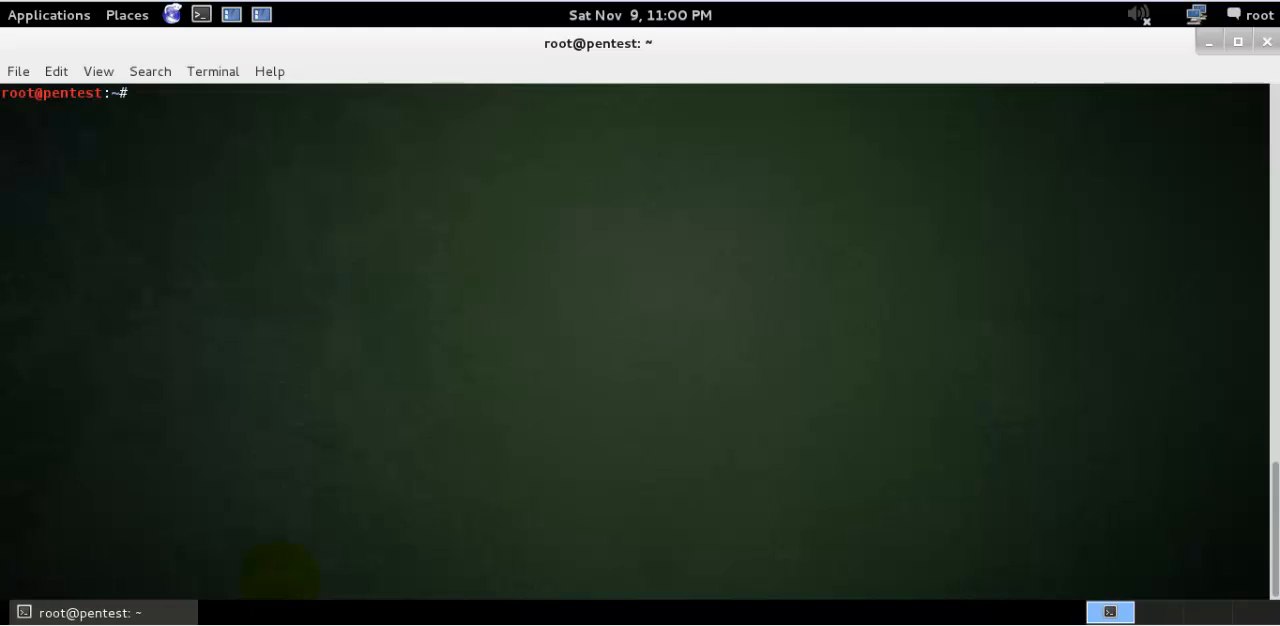
text(airbase)
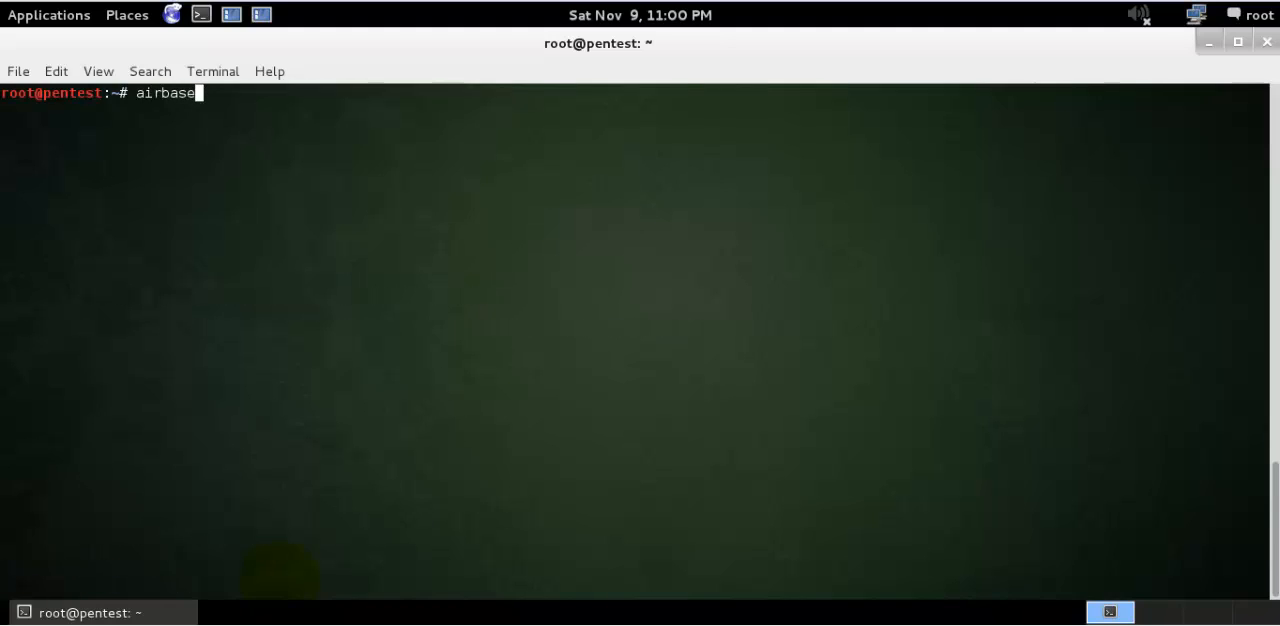
text(-ng)
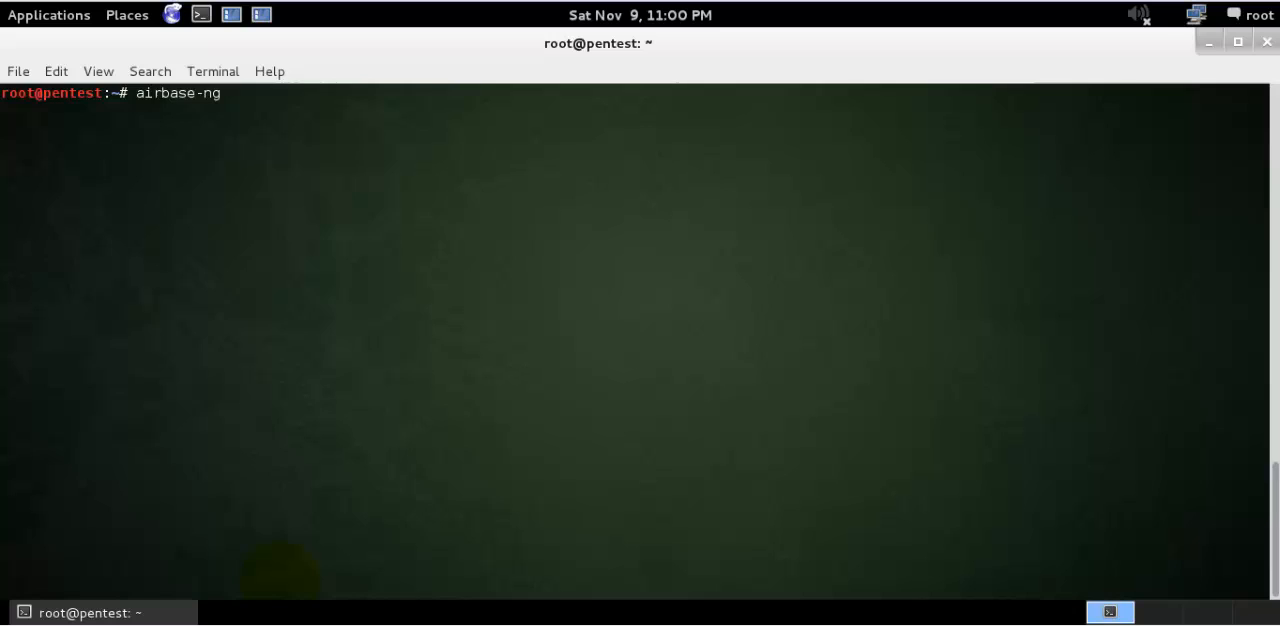
key(Return)
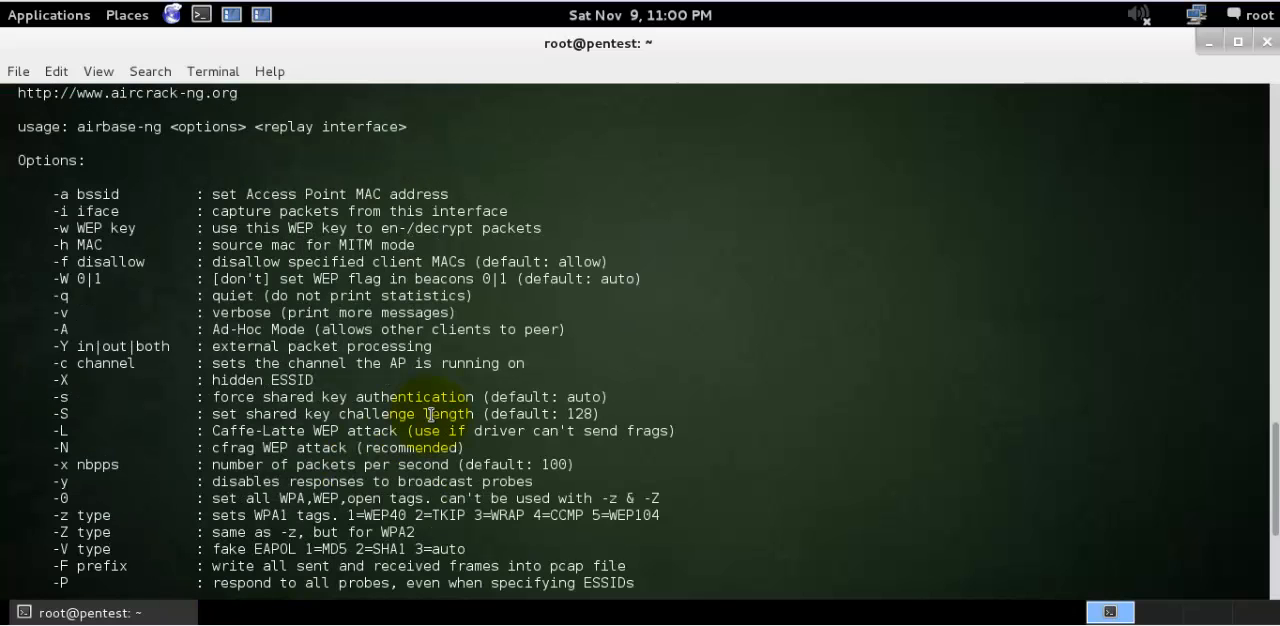
mouse_move(203, 380)
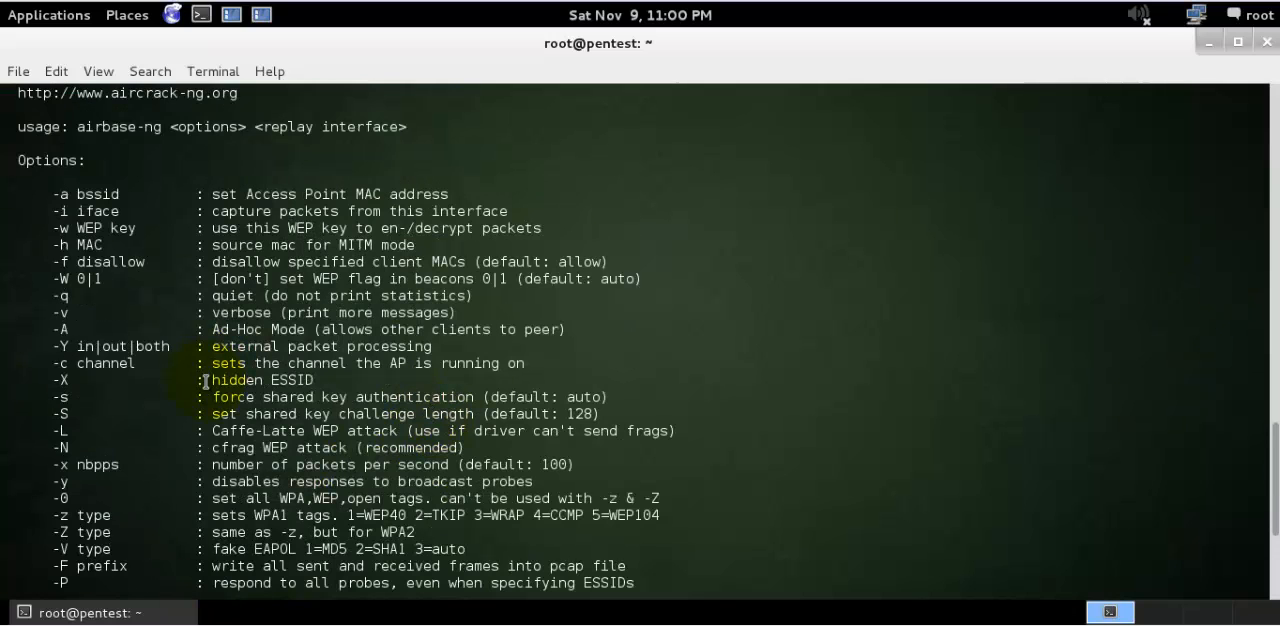
scroll(down, 3)
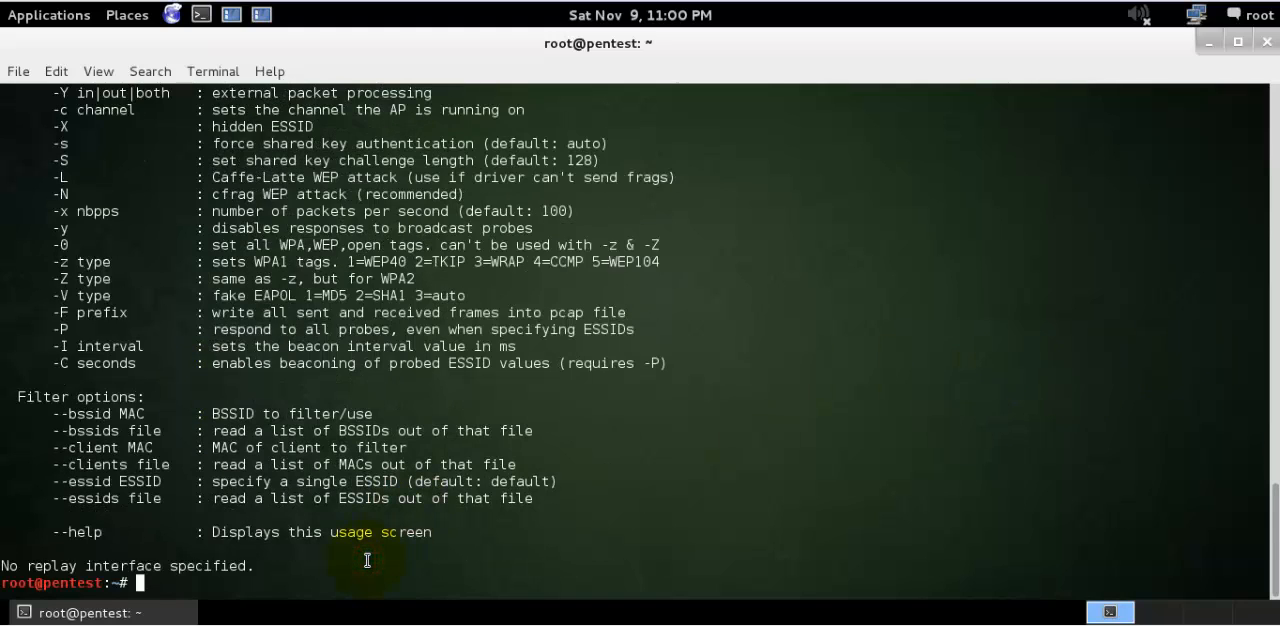
text(airbase-ng)
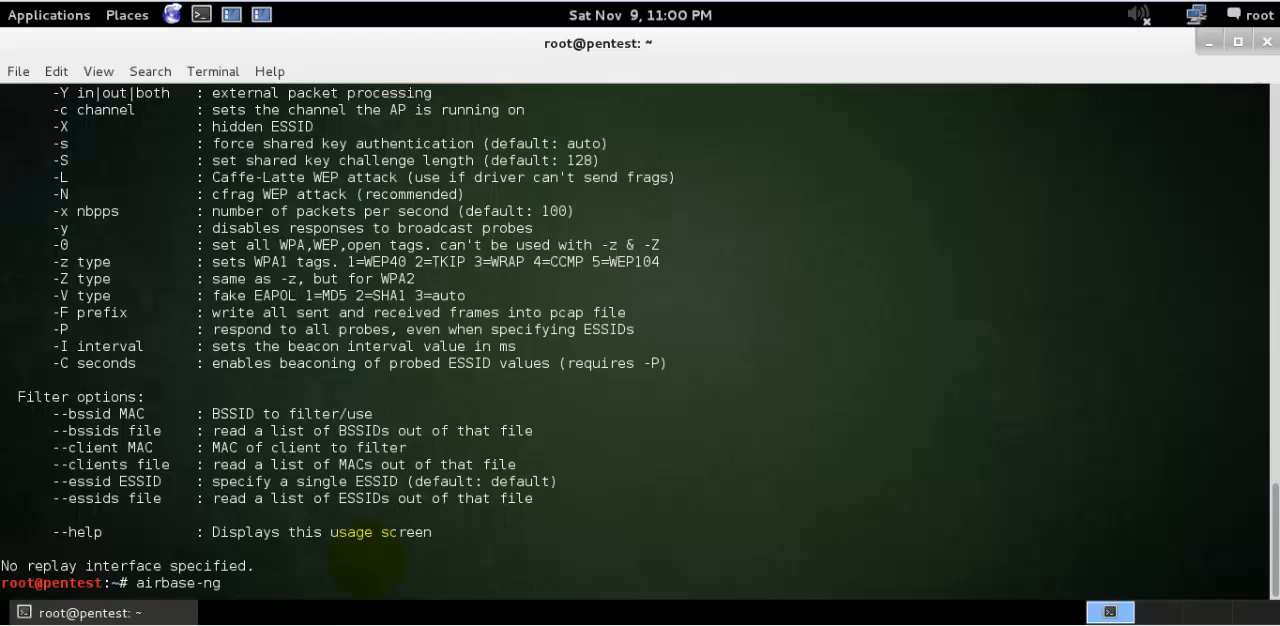
key(ctrl+u)
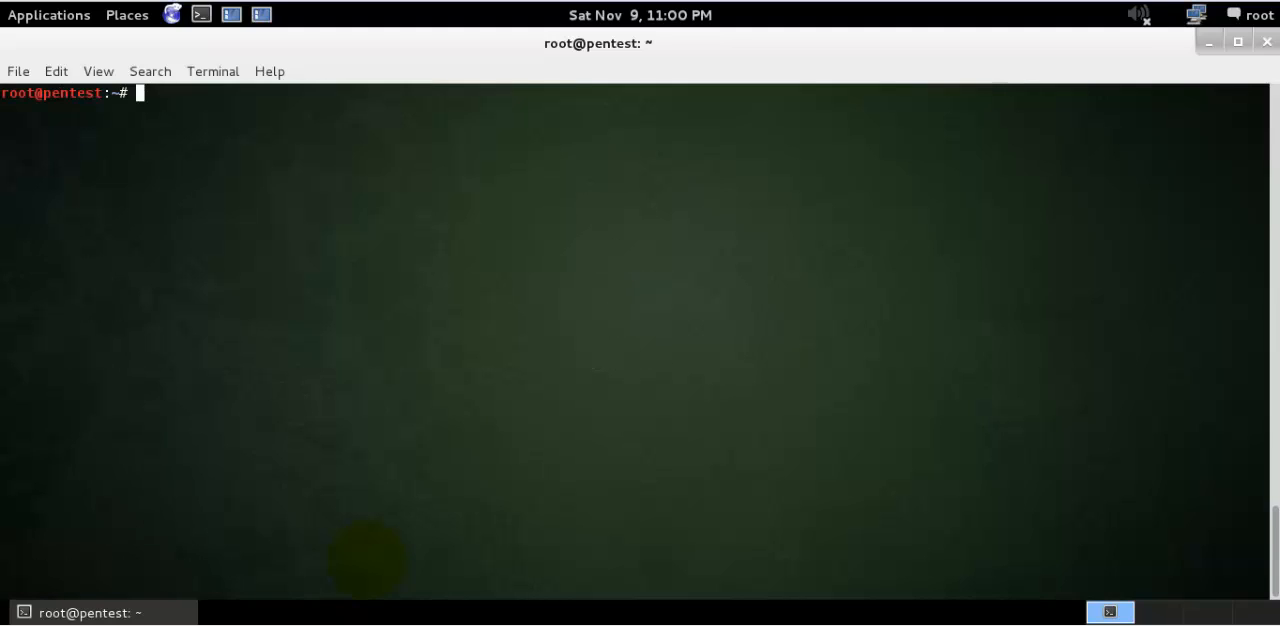
Run 'airbase-ng -v -e FakeAP -c 11 mon0' to broadcast FakeAP on channel 11
text(airbase-ng)
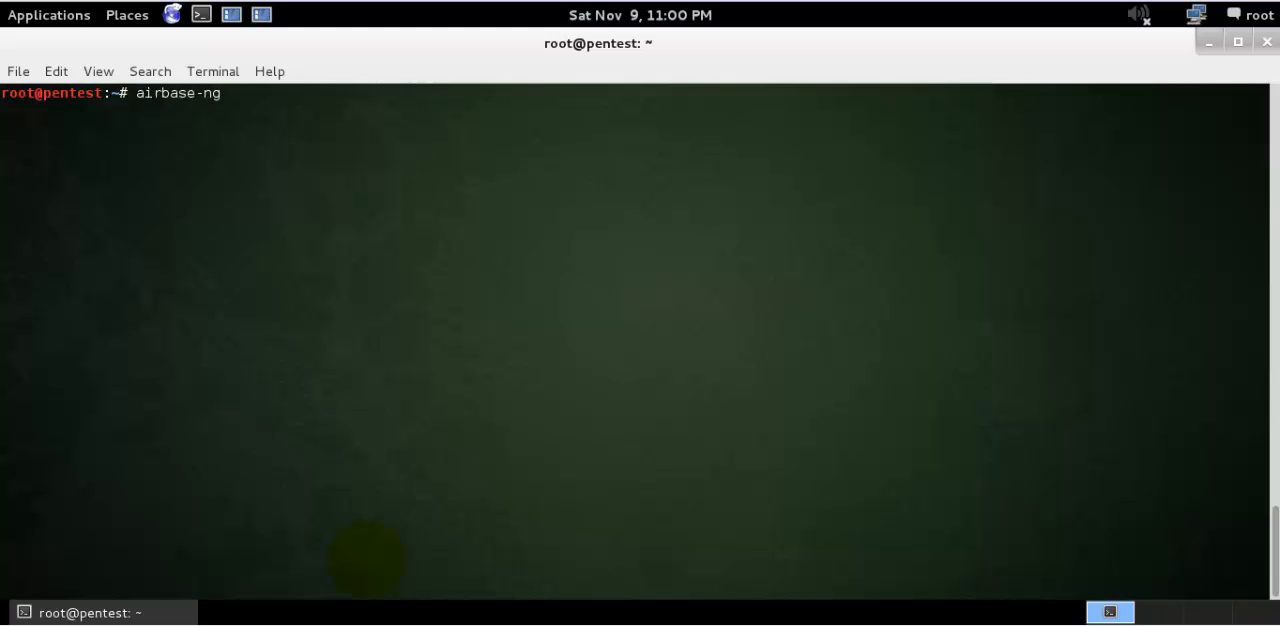
text(-v)
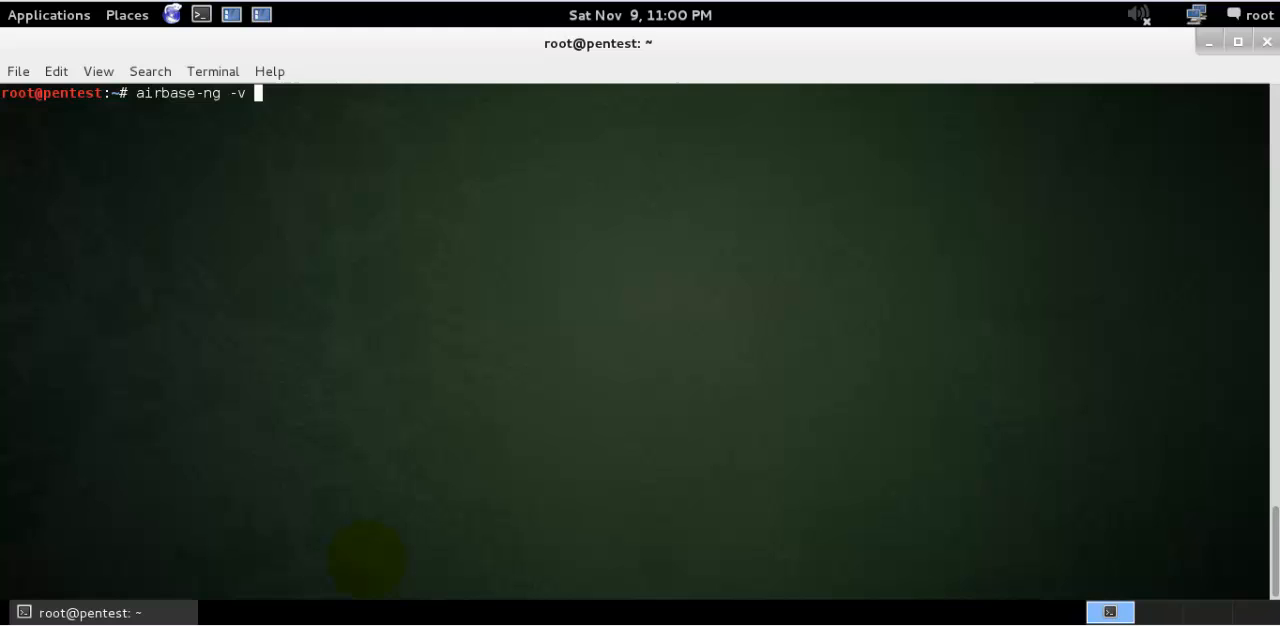
text(-)
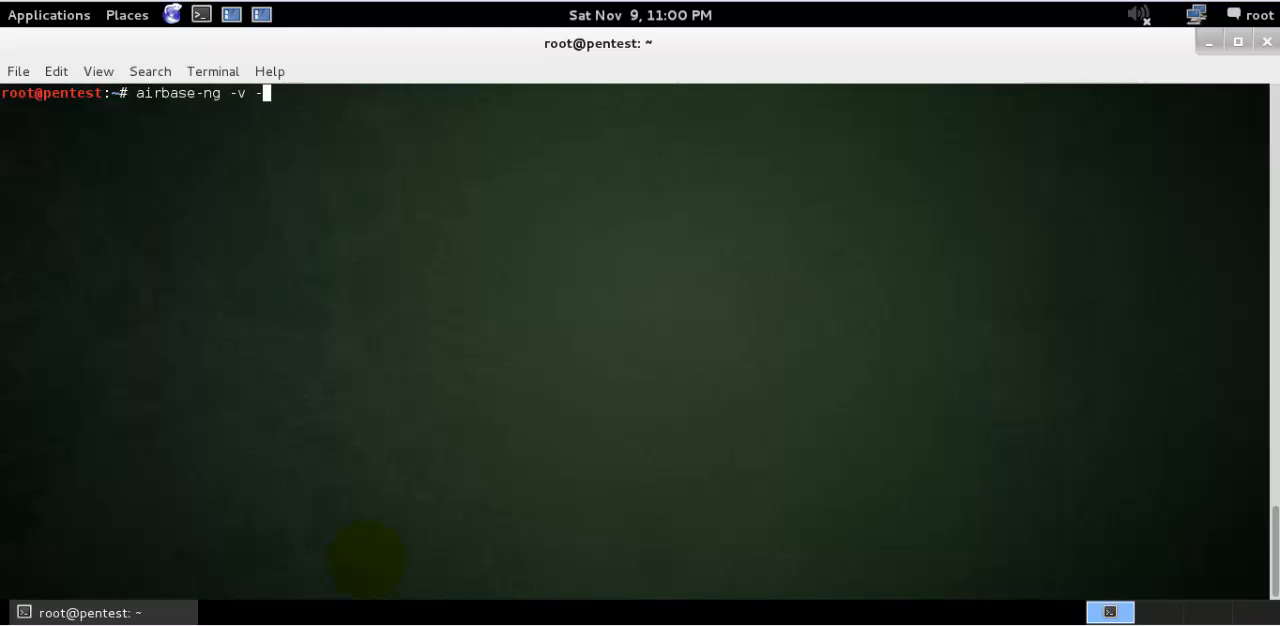
text(e FA)
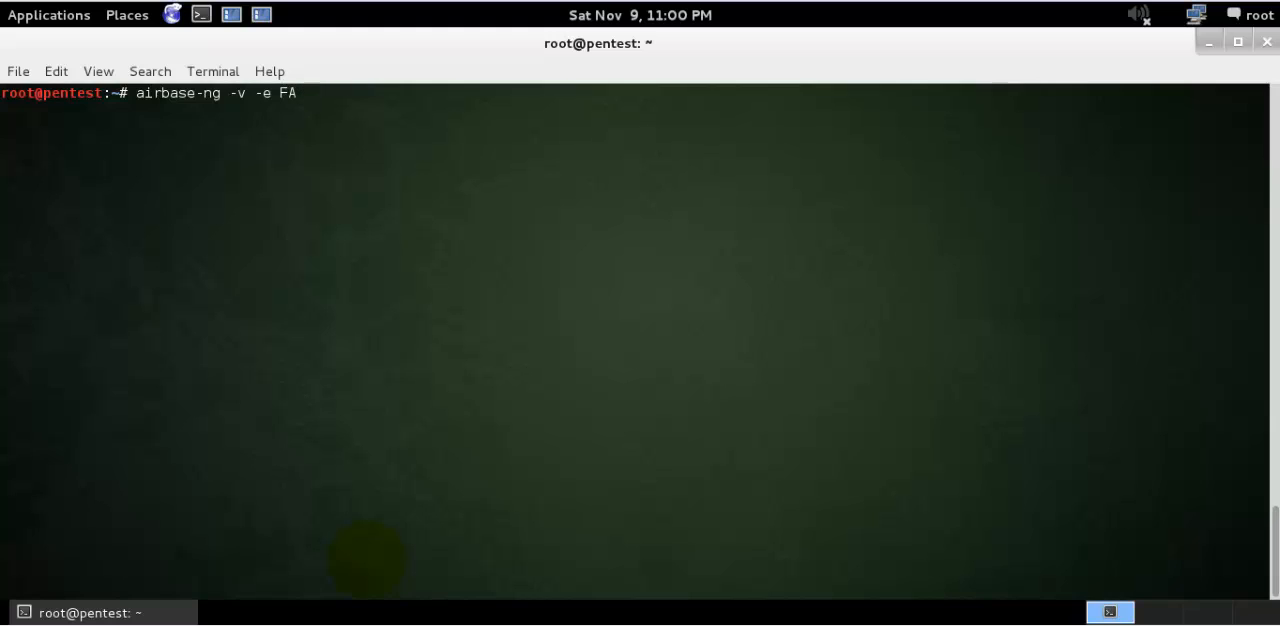
text(keA)
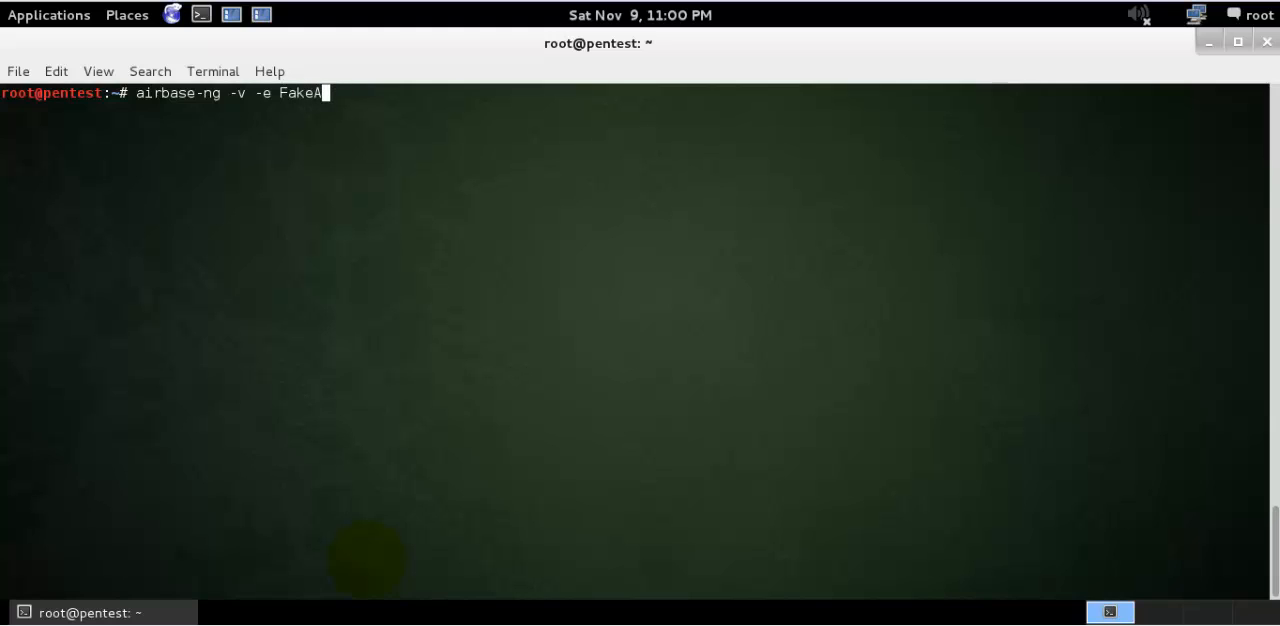
text(P)
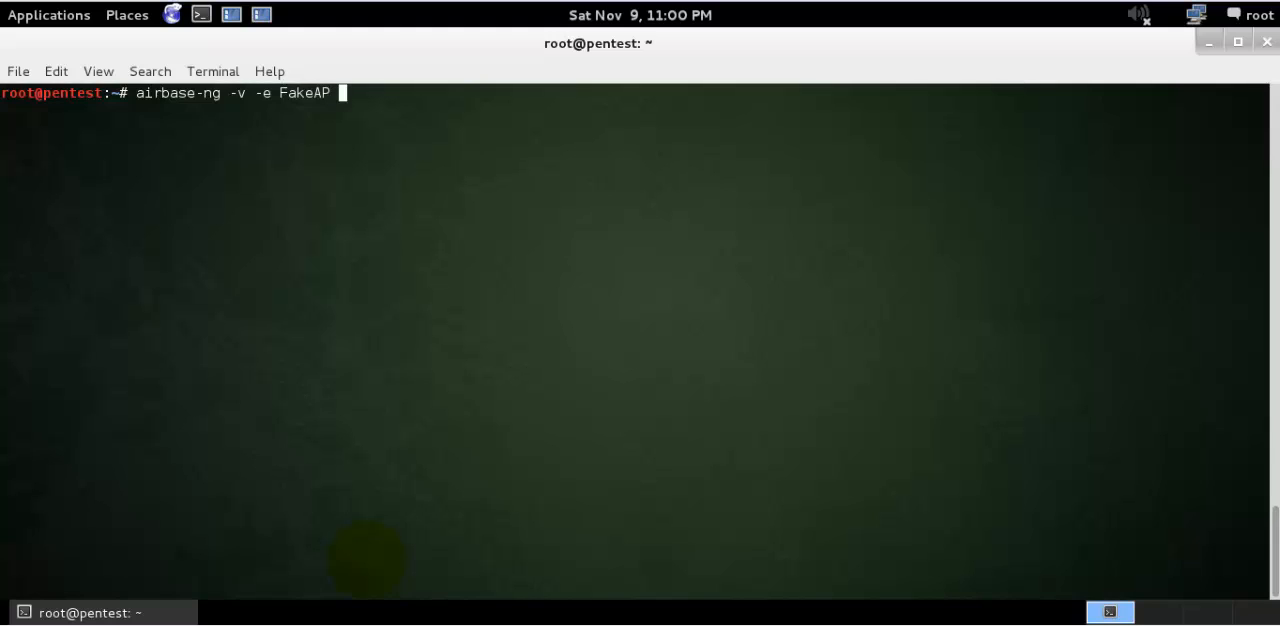
text(-)
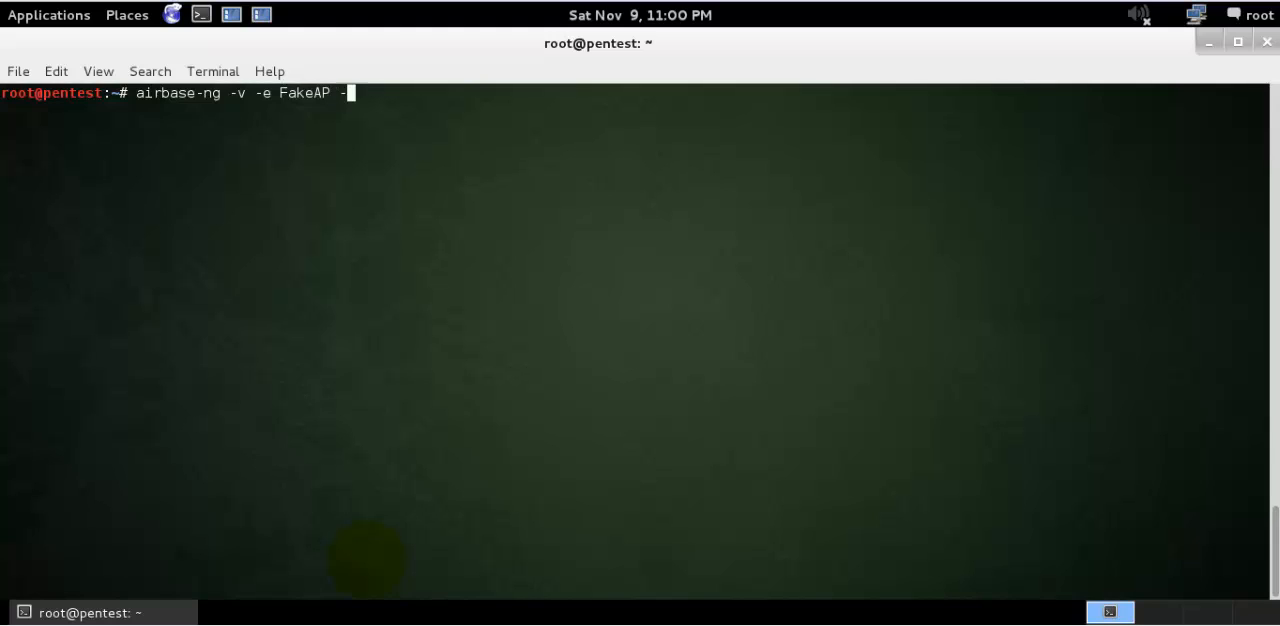
text(-c)
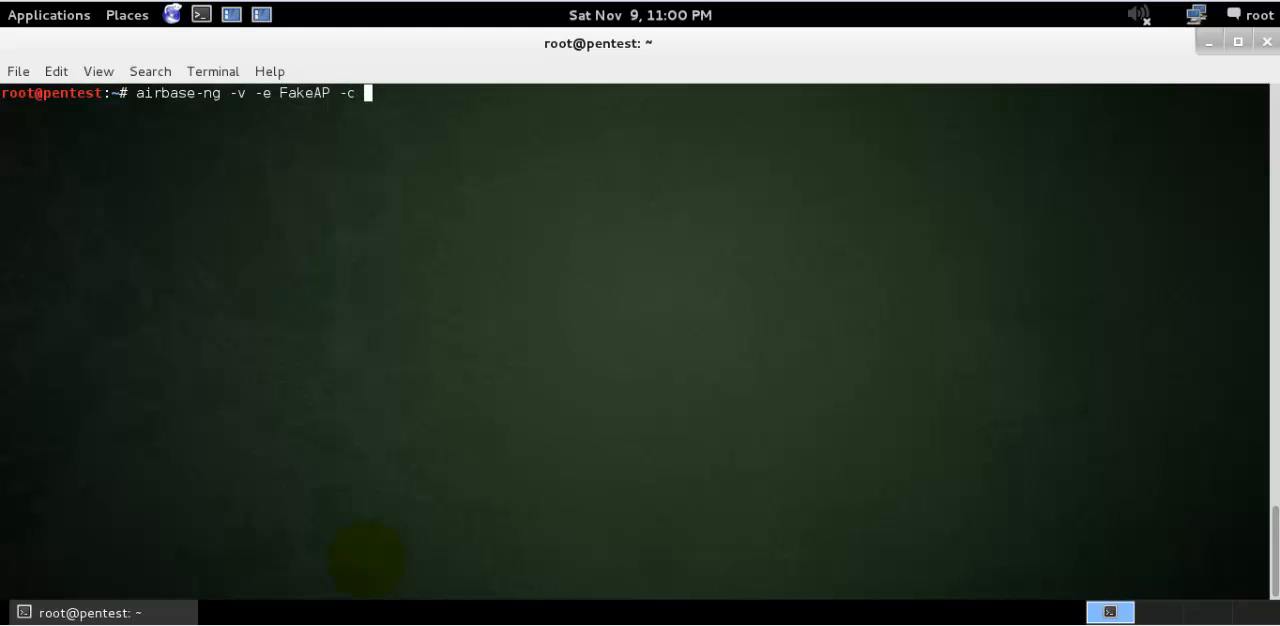
text(11 mo)
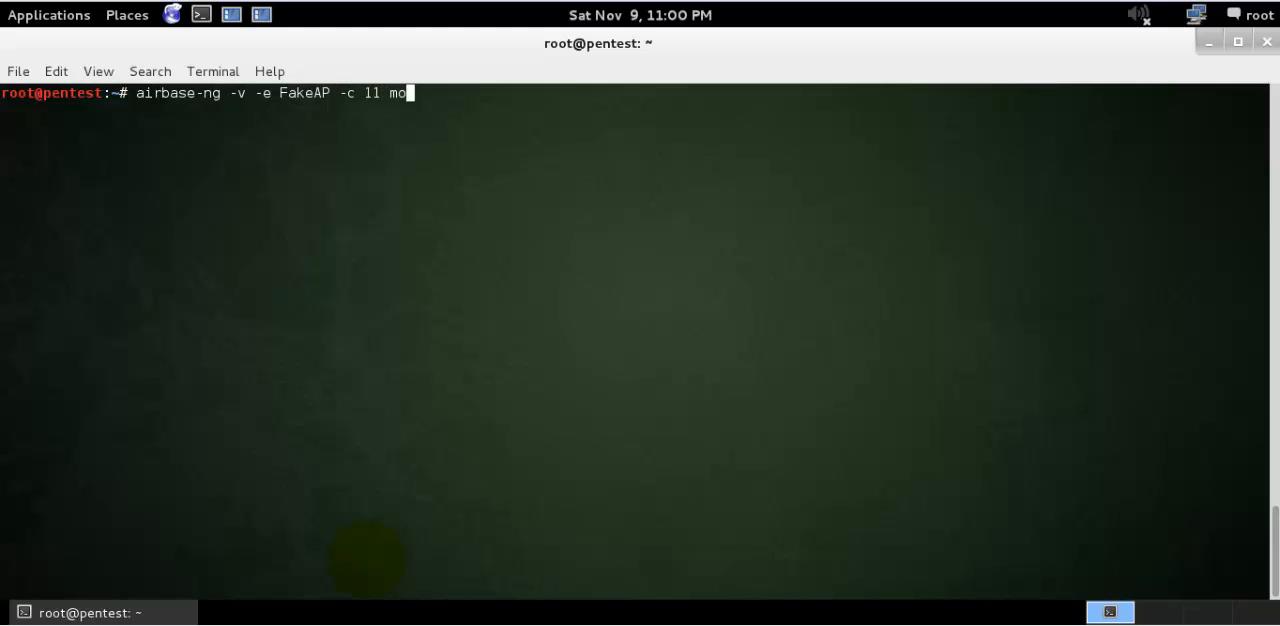
text(n0)
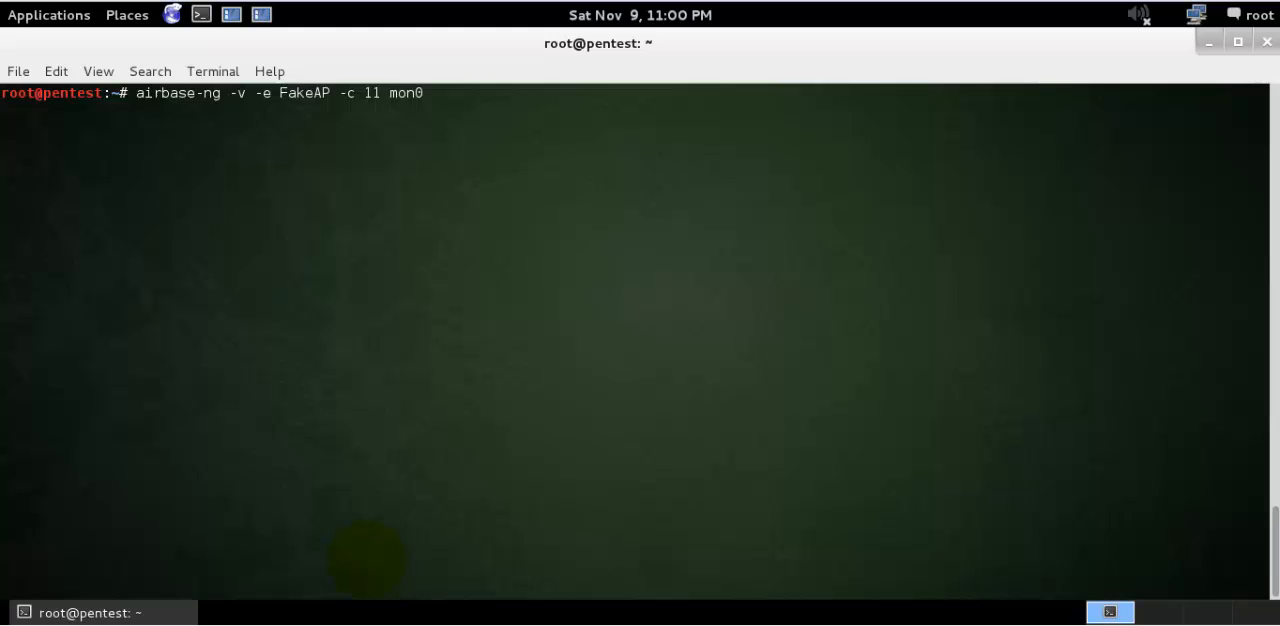
key(Return)
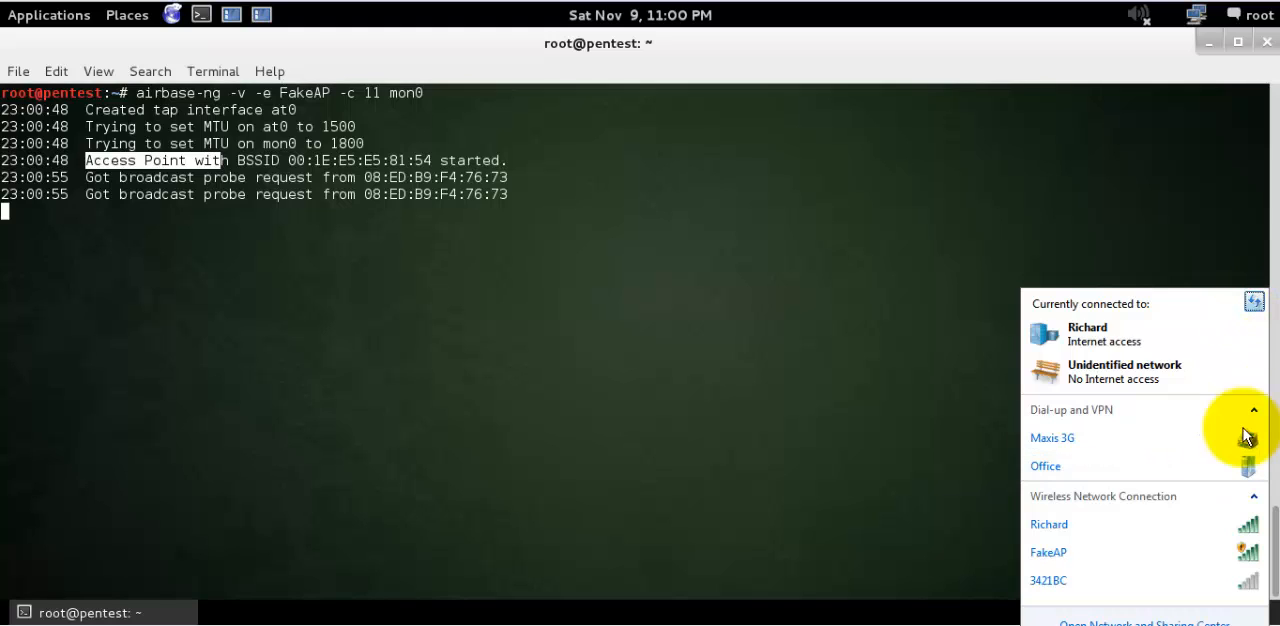
mouse_move(1048, 552)
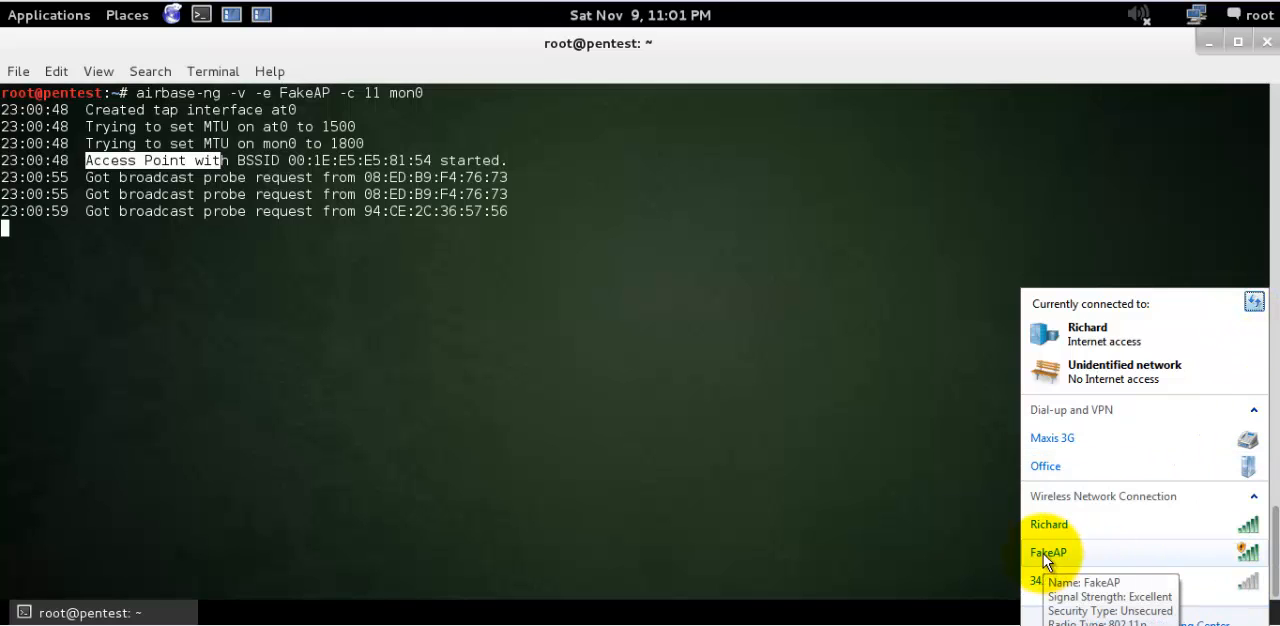
mouse_move(1228, 558)
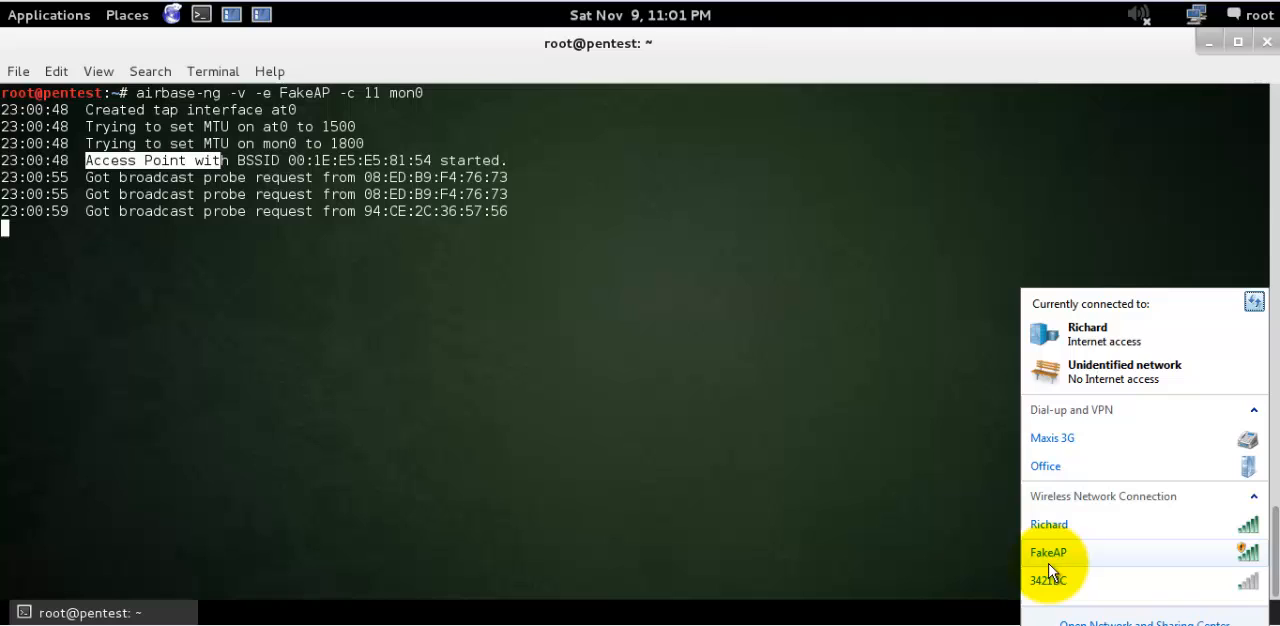
mouse_move(813, 417)
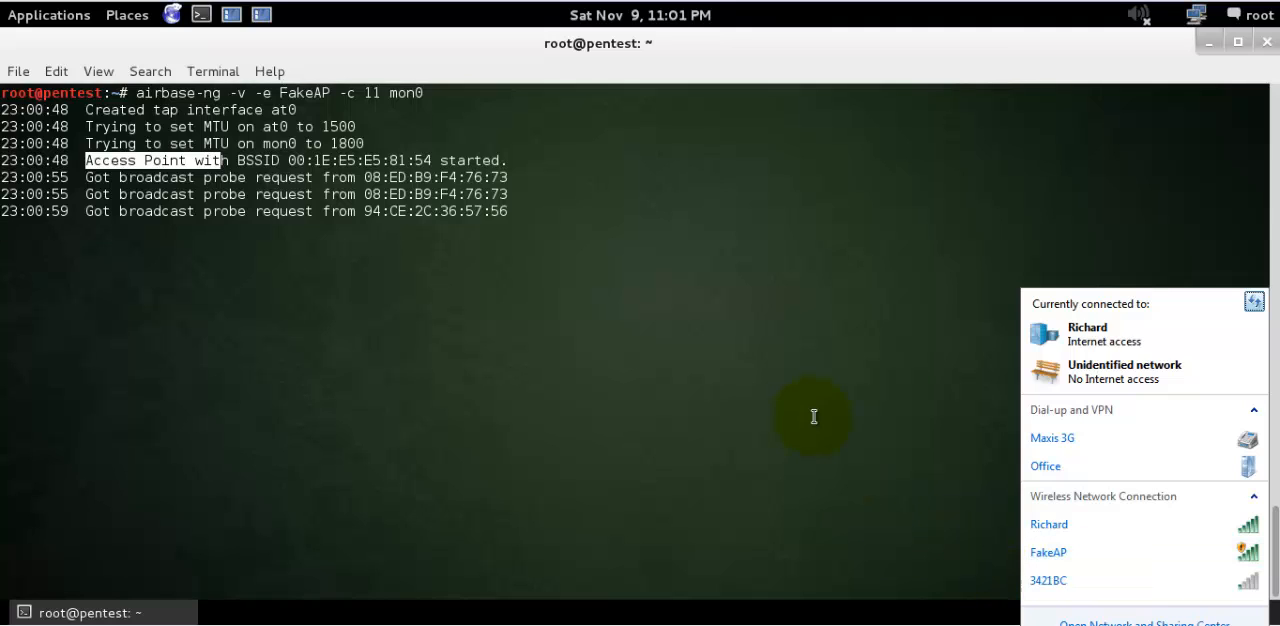
Dismiss the client's wireless network list after confirming FakeAP appears
click(455, 137)
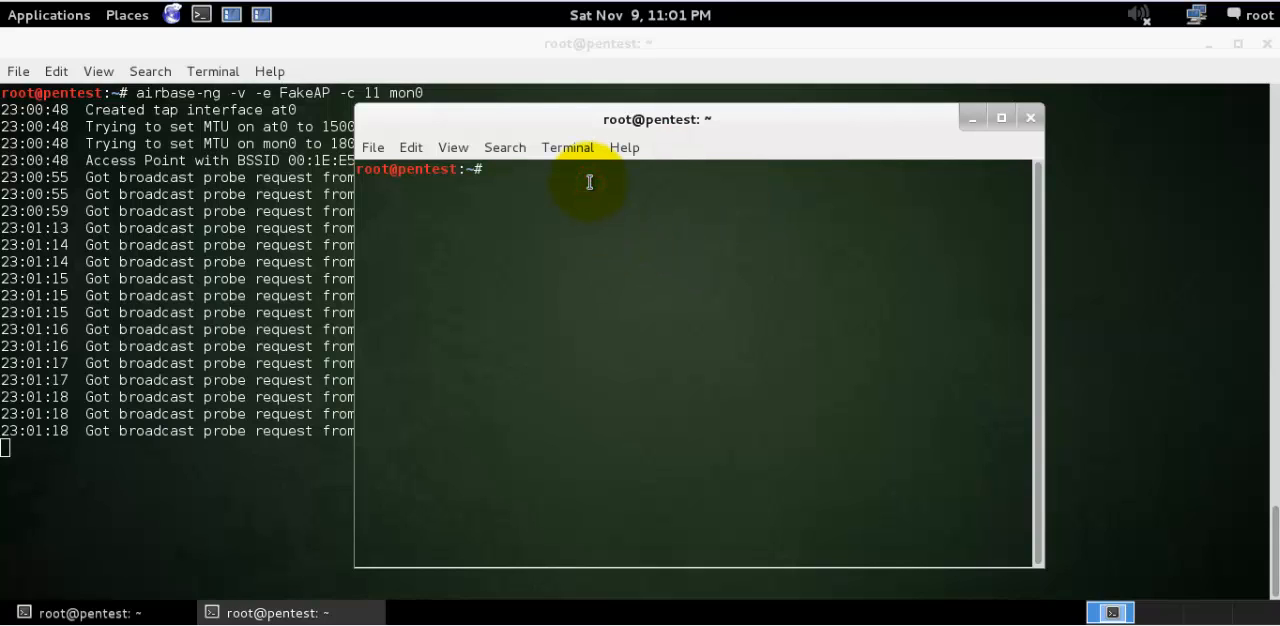
In a second terminal, enter 'airodump-ng mon0 --channel 11' to capture on channel 11
text(airodum)
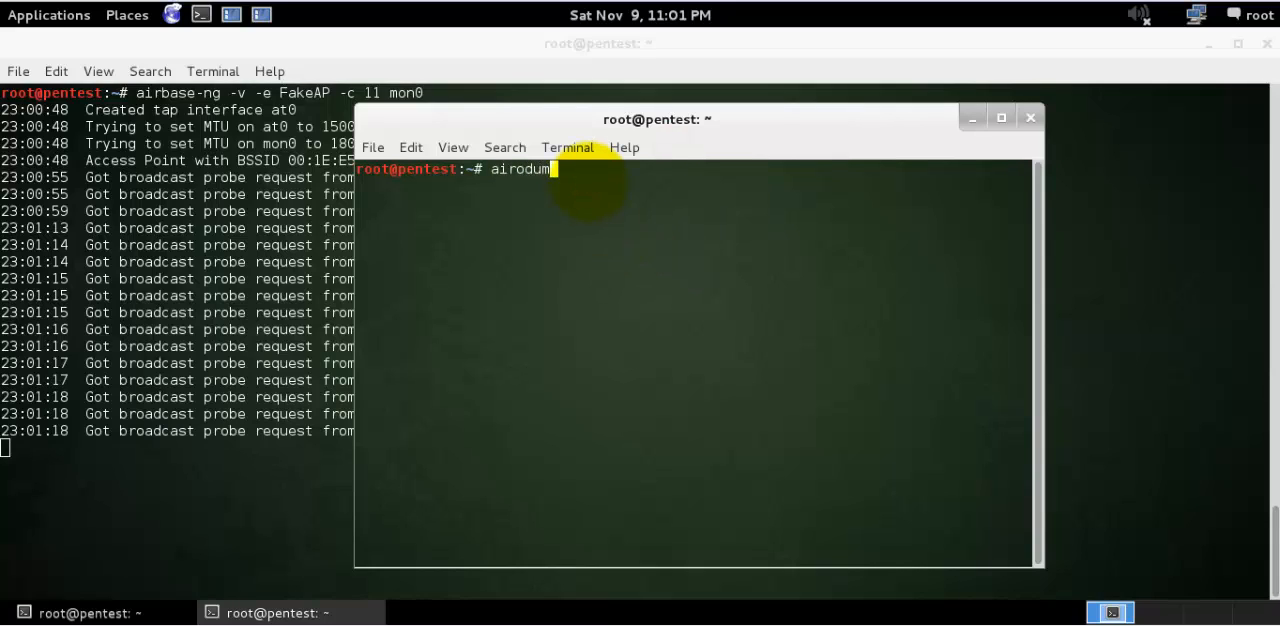
text(-ng)
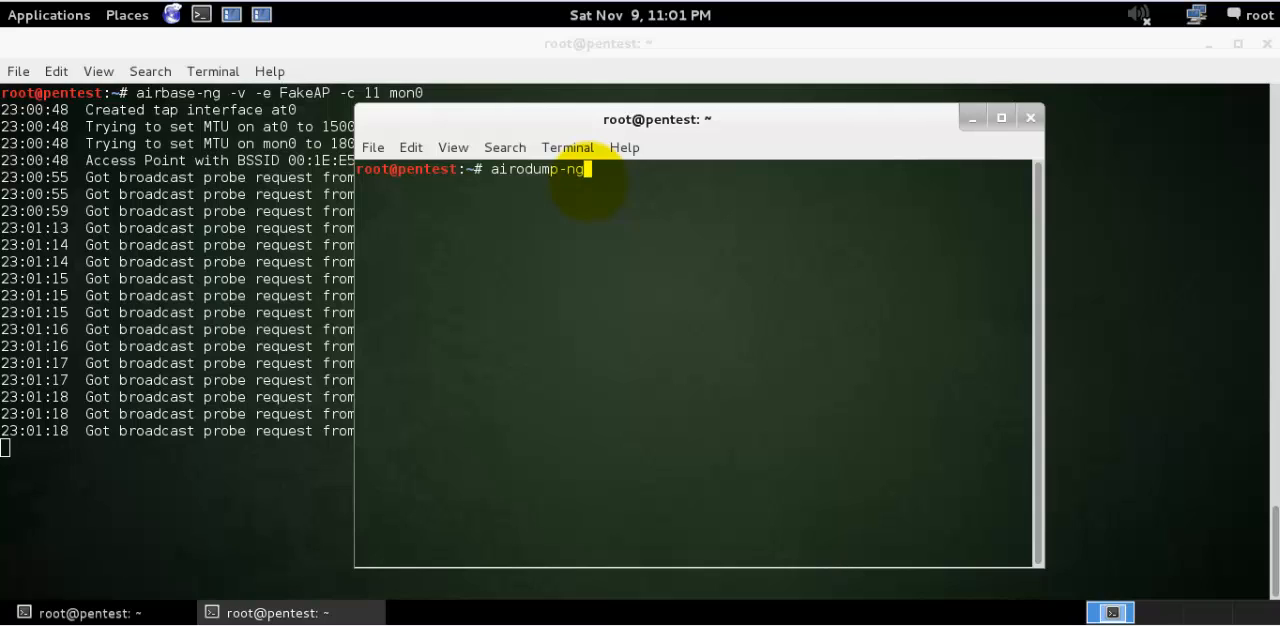
text(mon0 --)
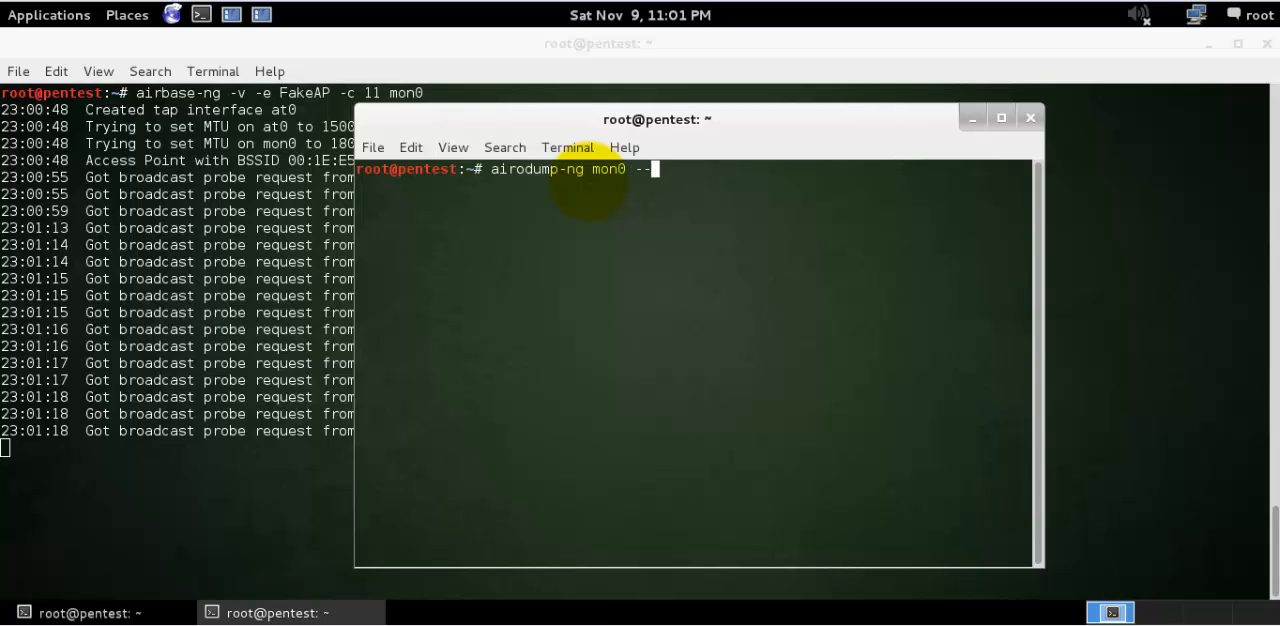
text(channel)
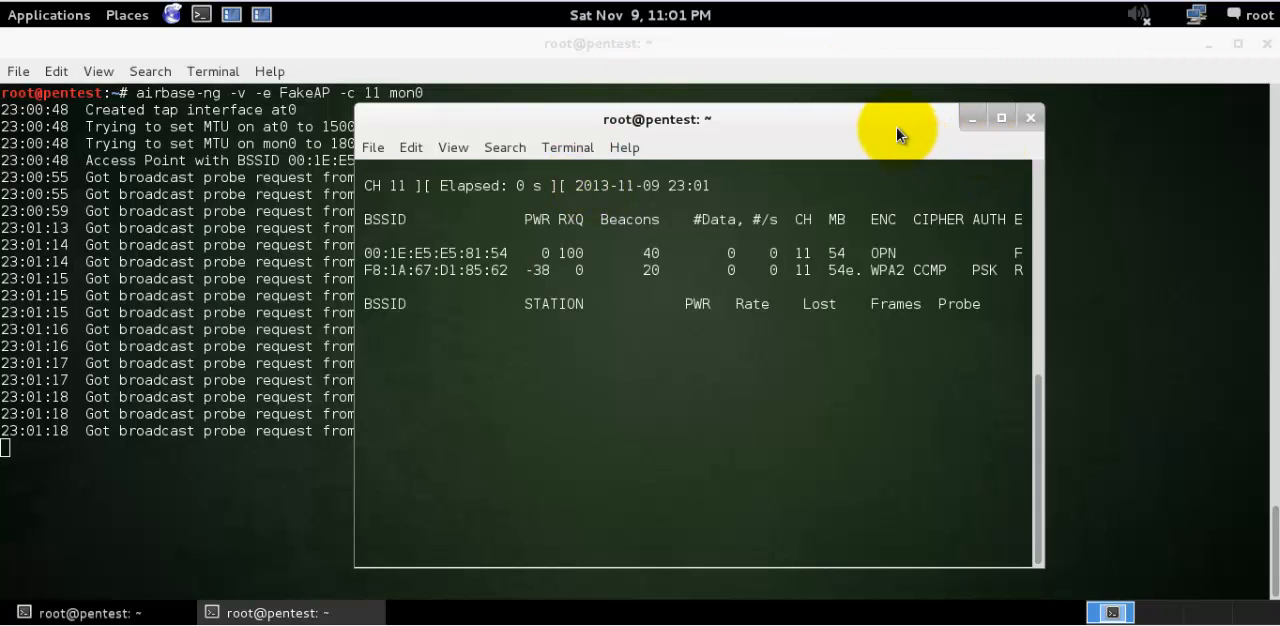
Reposition and widen the airodump-ng window to reveal the ESSID column
drag(658, 119, 567, 112)
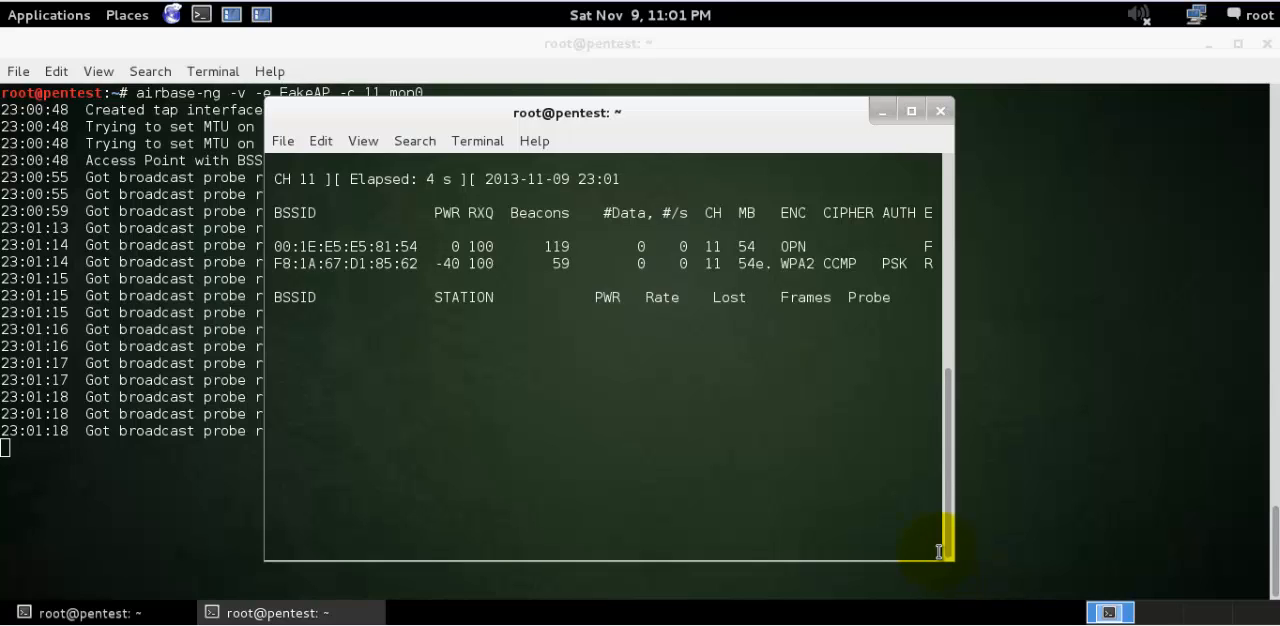
drag(940, 553, 1100, 517)
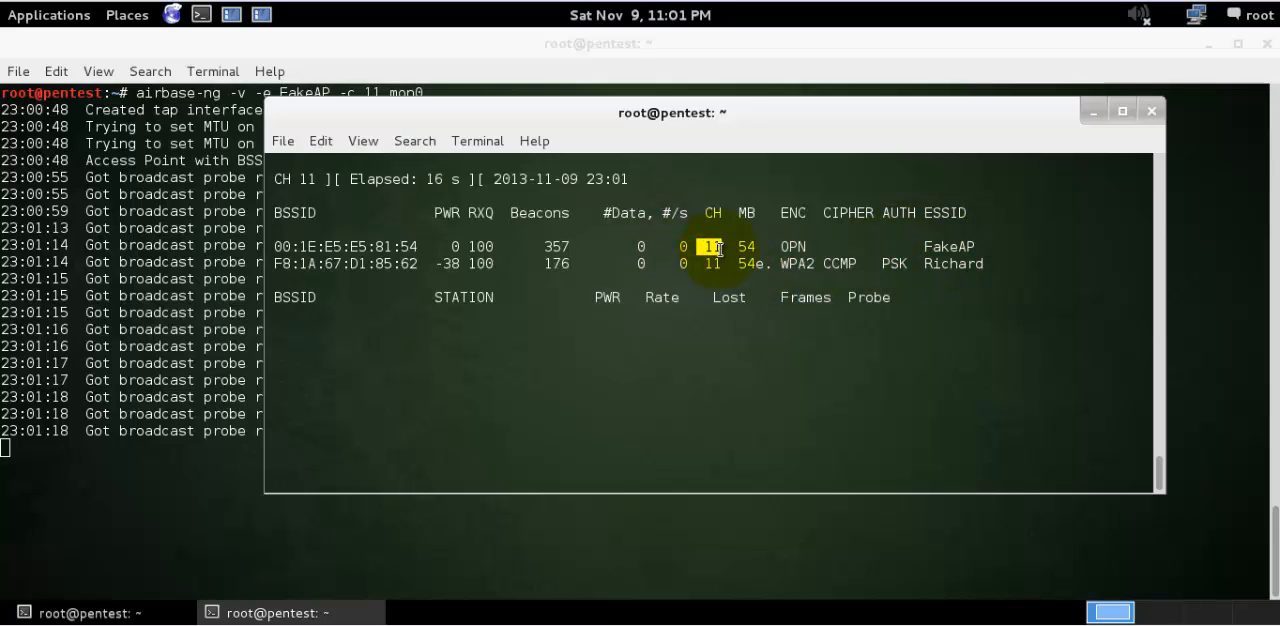
mouse_move(360, 240)
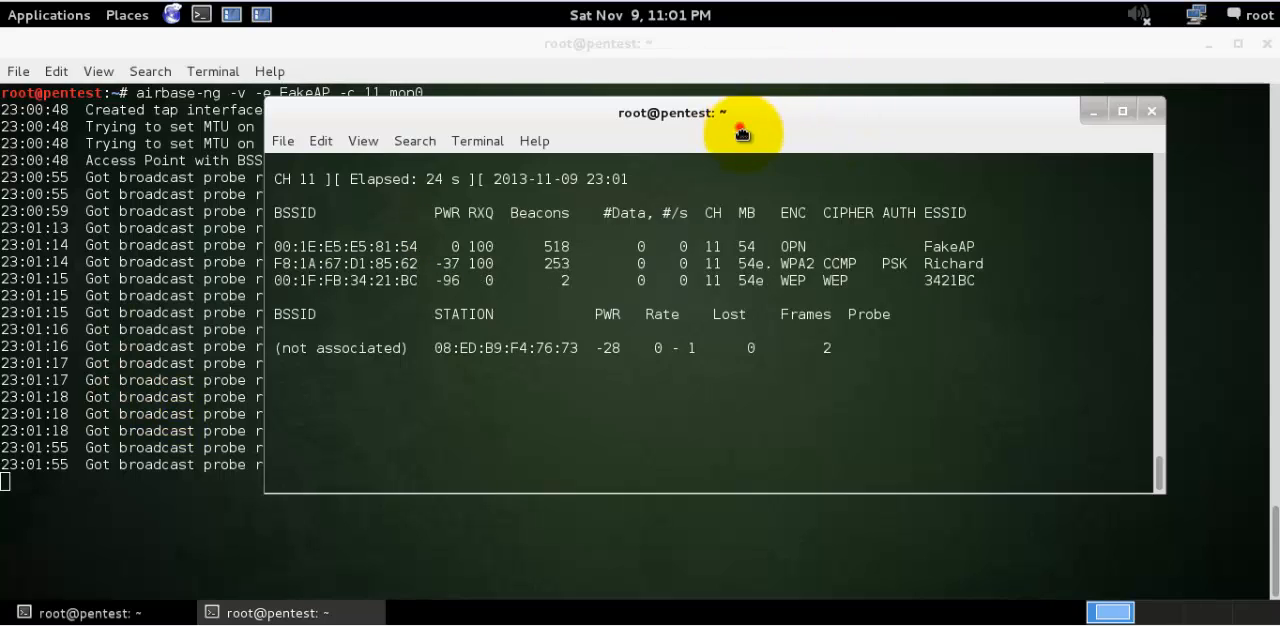
drag(670, 112, 530, 218)
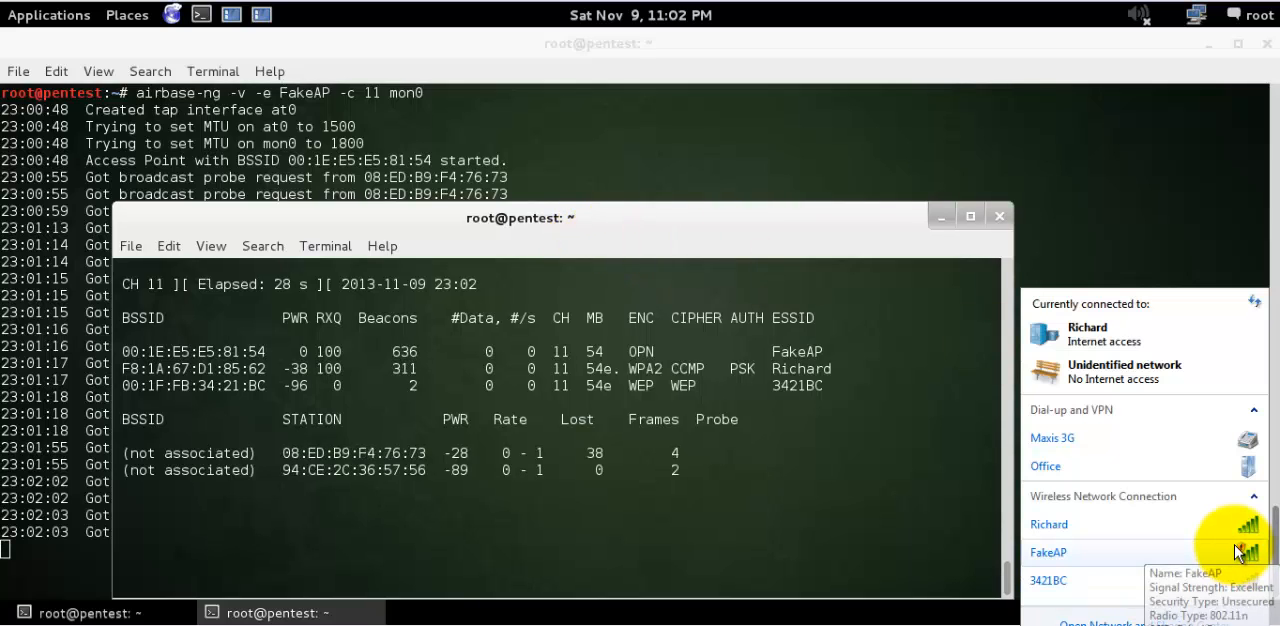
Select FakeAP in the client's wireless list and connect to it
click(1048, 552)
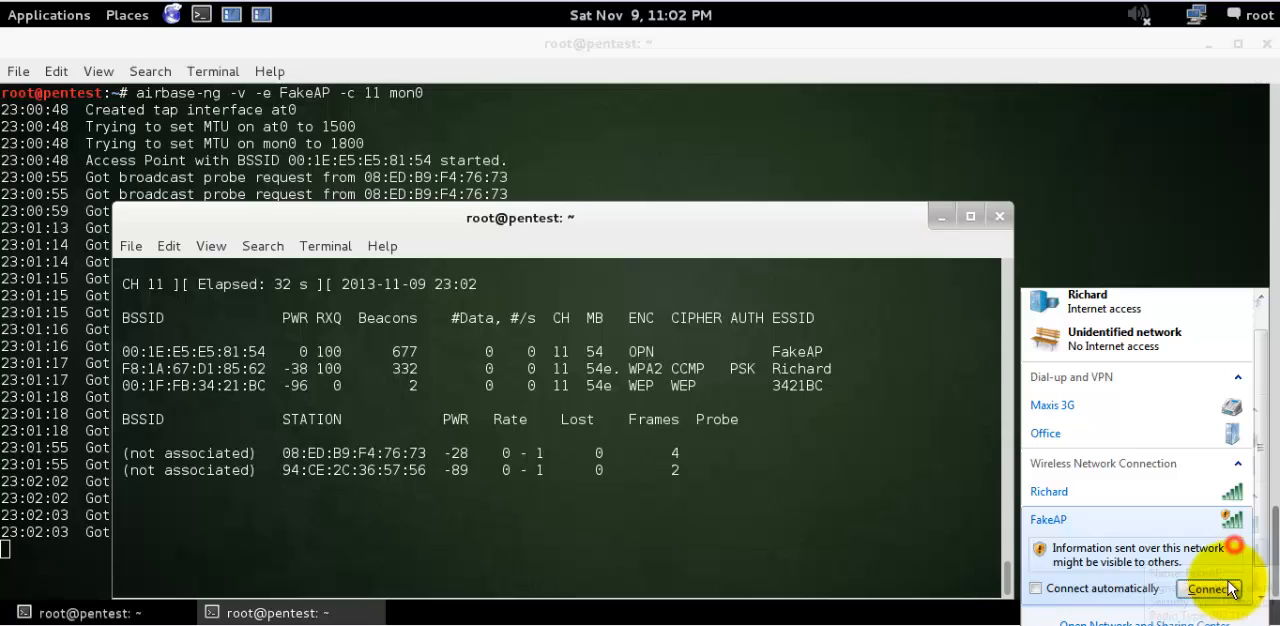
click(1207, 588)
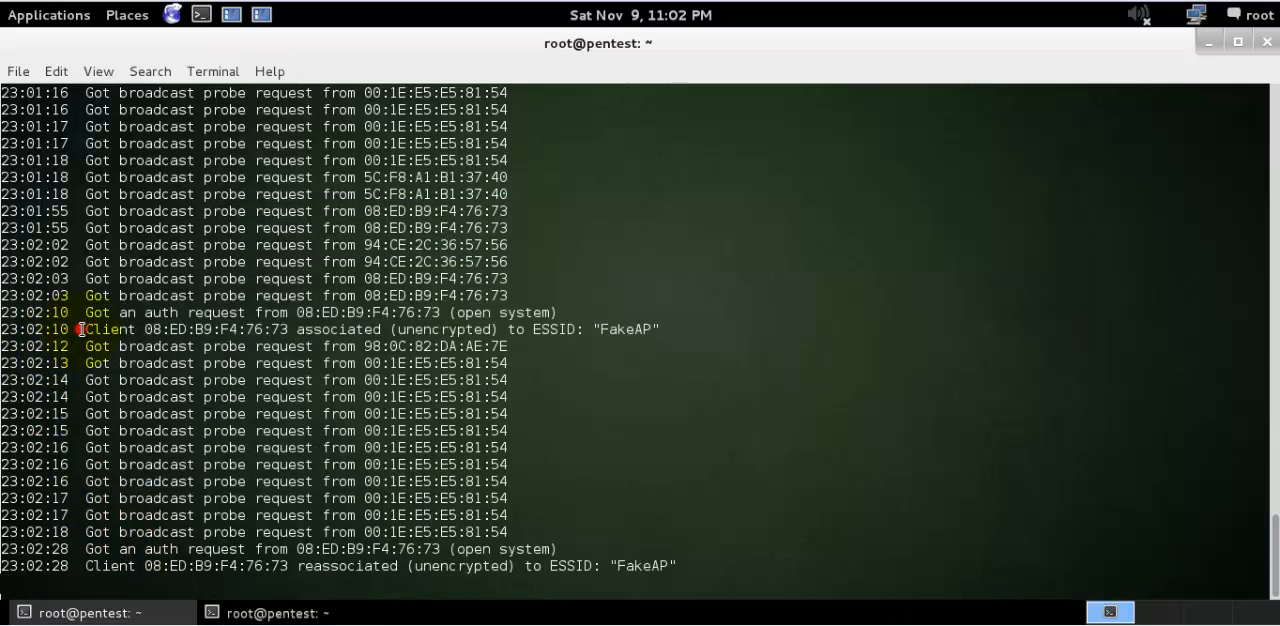
Highlight client MAC 08:ED:B9:F4:76:73 and the FakeAP ESSID in the airbase-ng association log
double_click(335, 329)
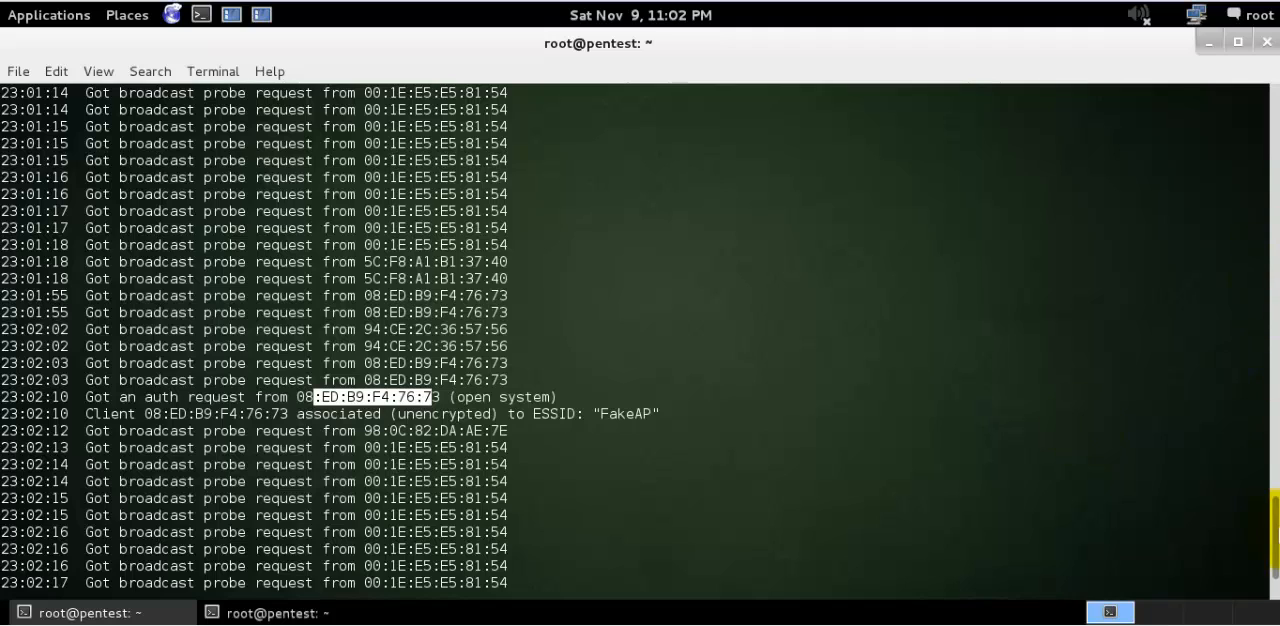
scroll(down, 3)
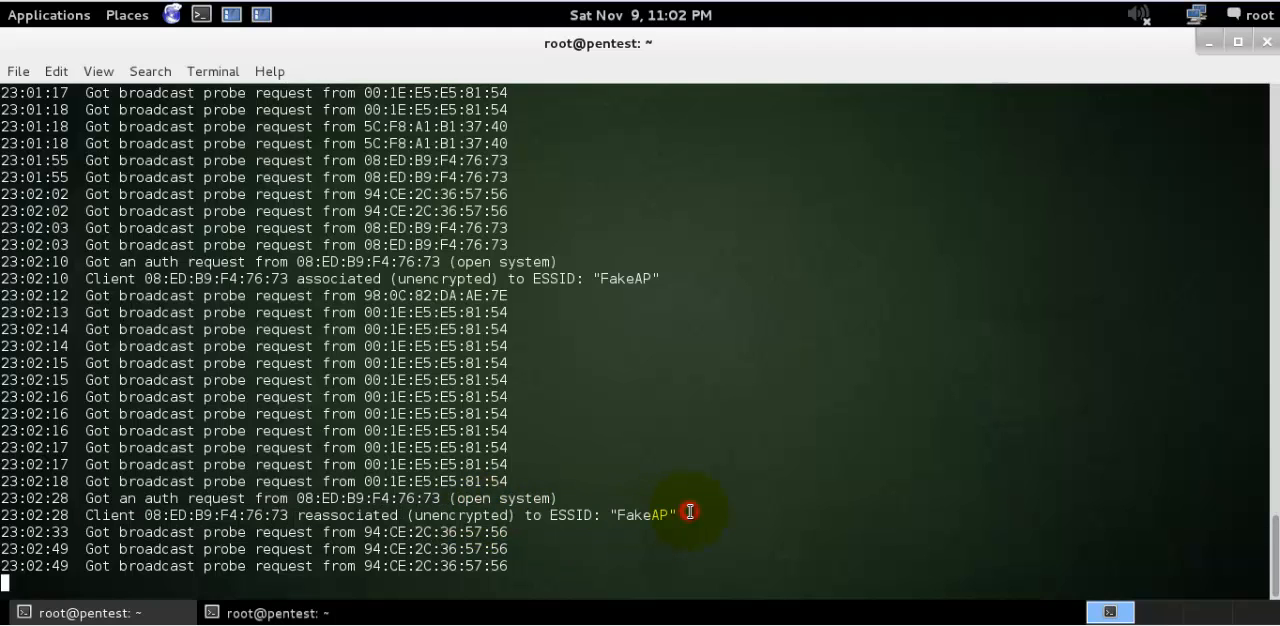
double_click(339, 532)
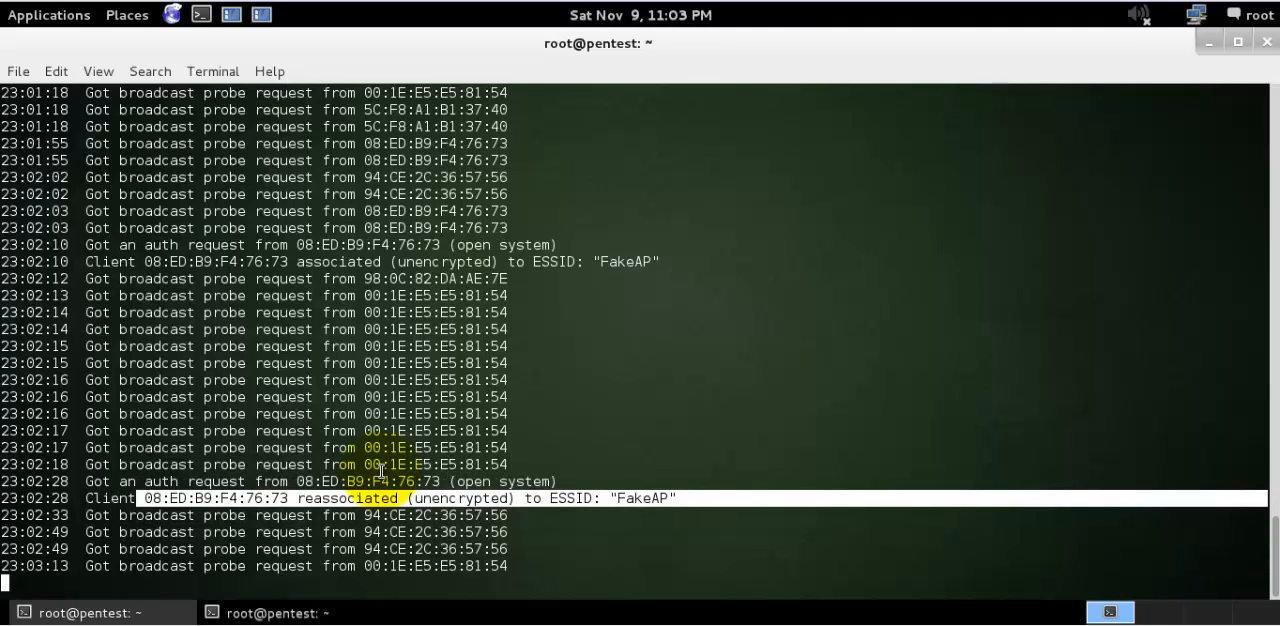
Scroll the airbase-ng log to the latest directed FakeAP probe requests from client 08:ED:B9:F4:76:73
scroll(down, 3)
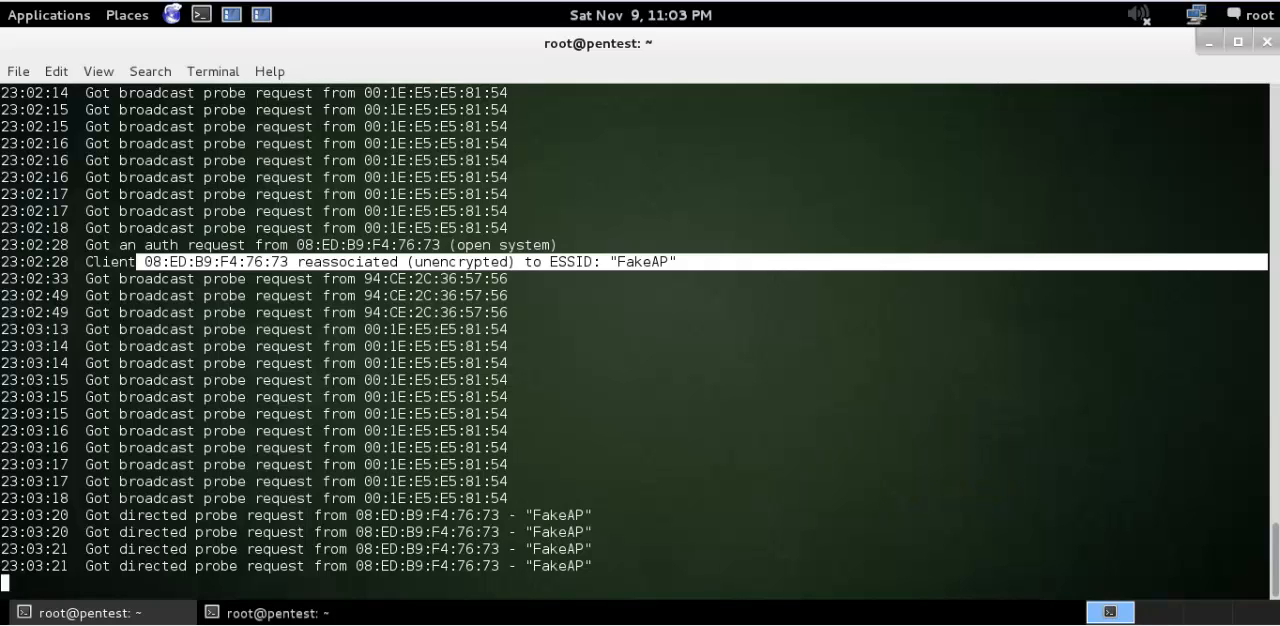
mouse_move(924, 474)
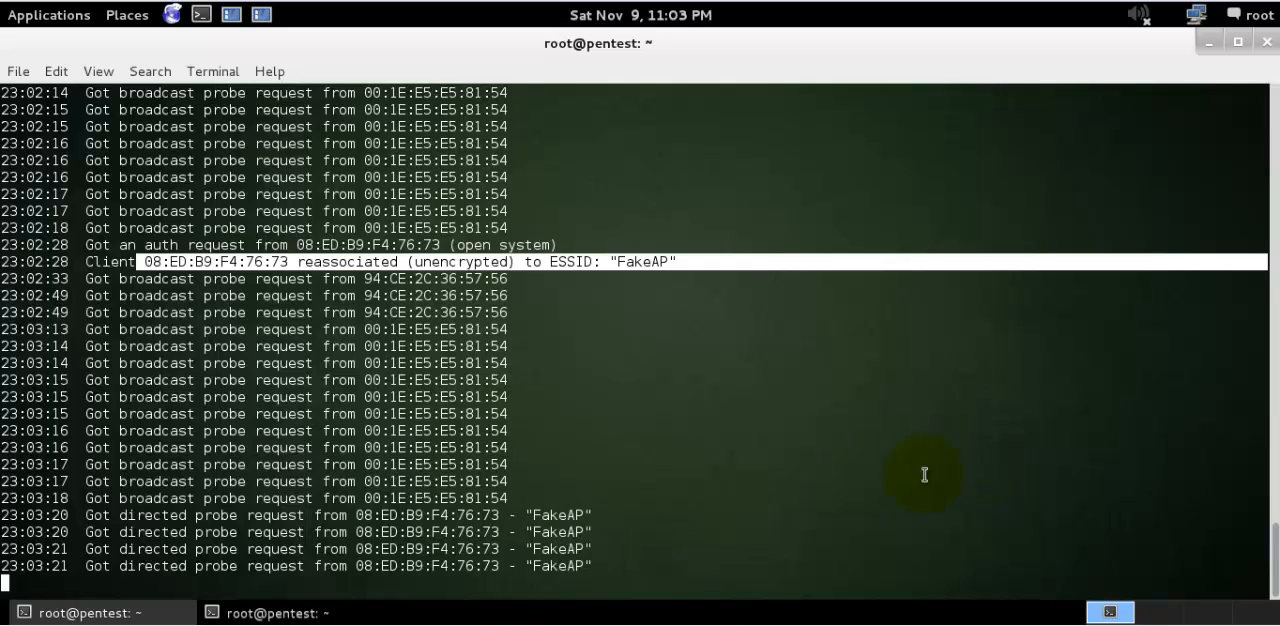